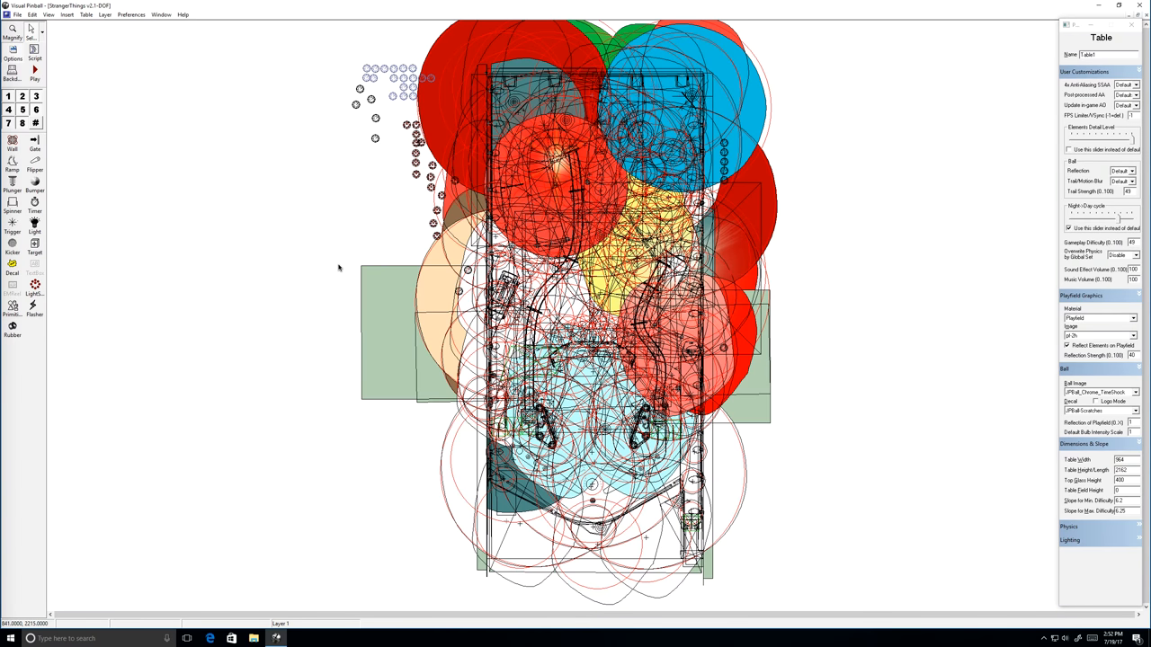
mouse_move(338, 236)
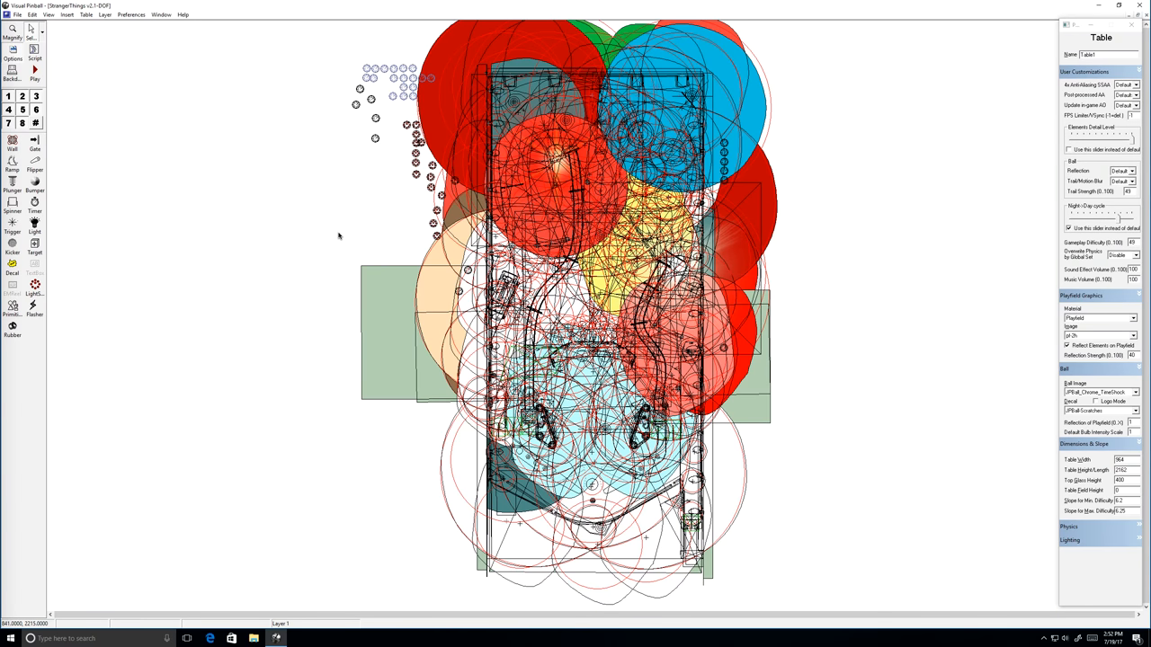
mouse_move(302, 234)
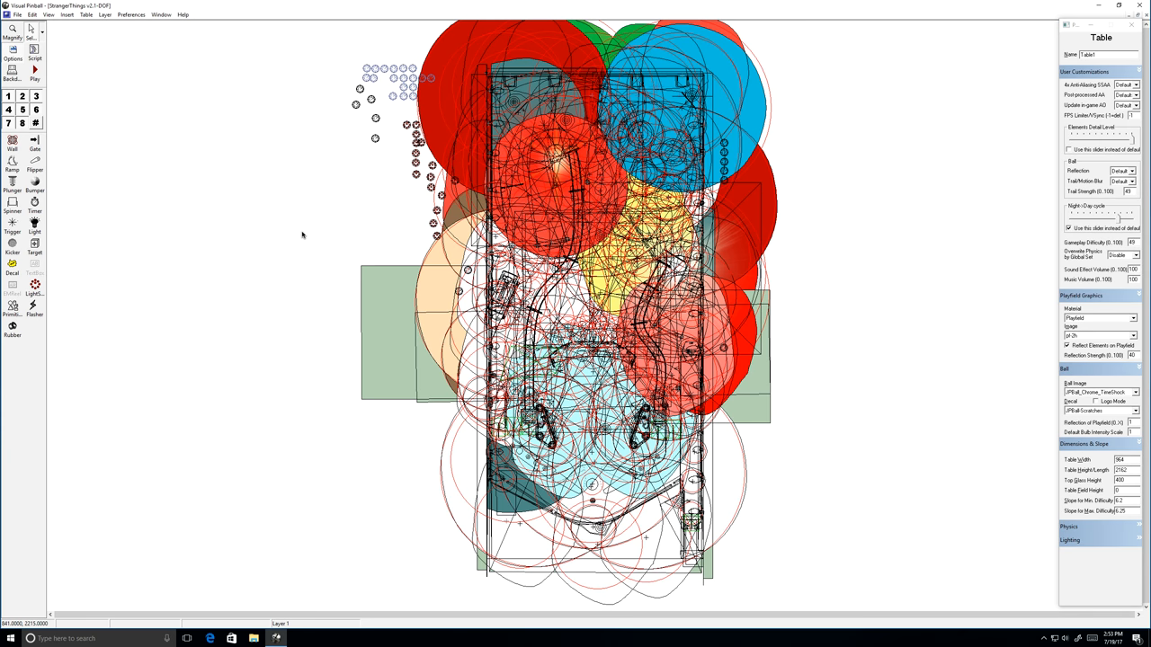
mouse_move(352, 205)
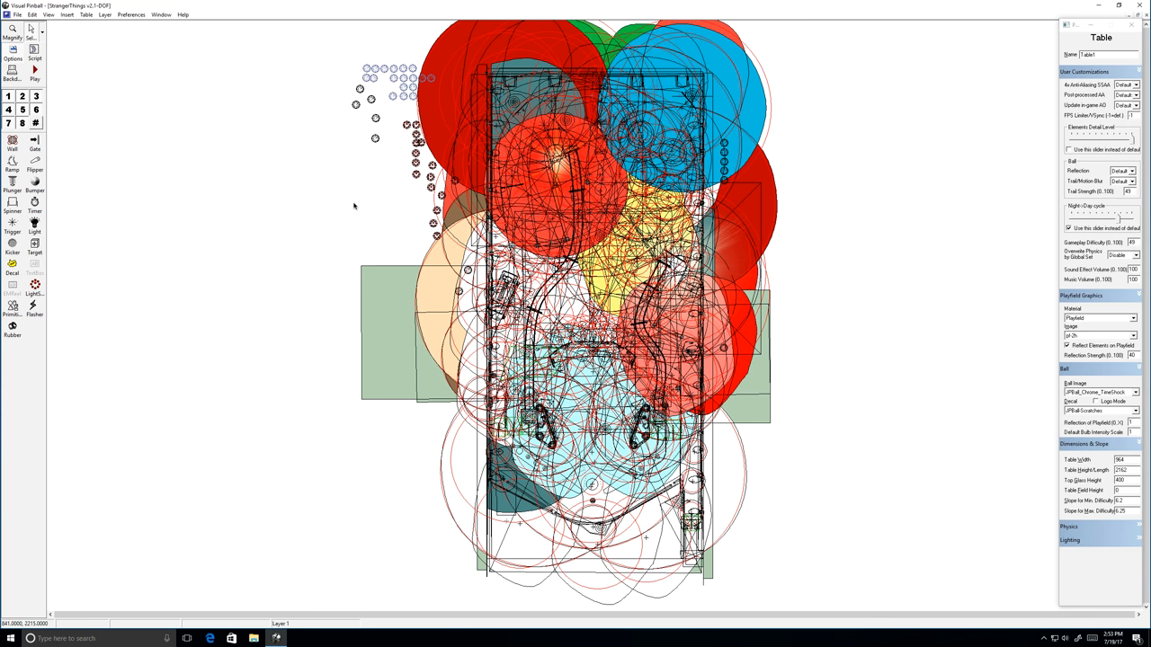
mouse_move(365, 218)
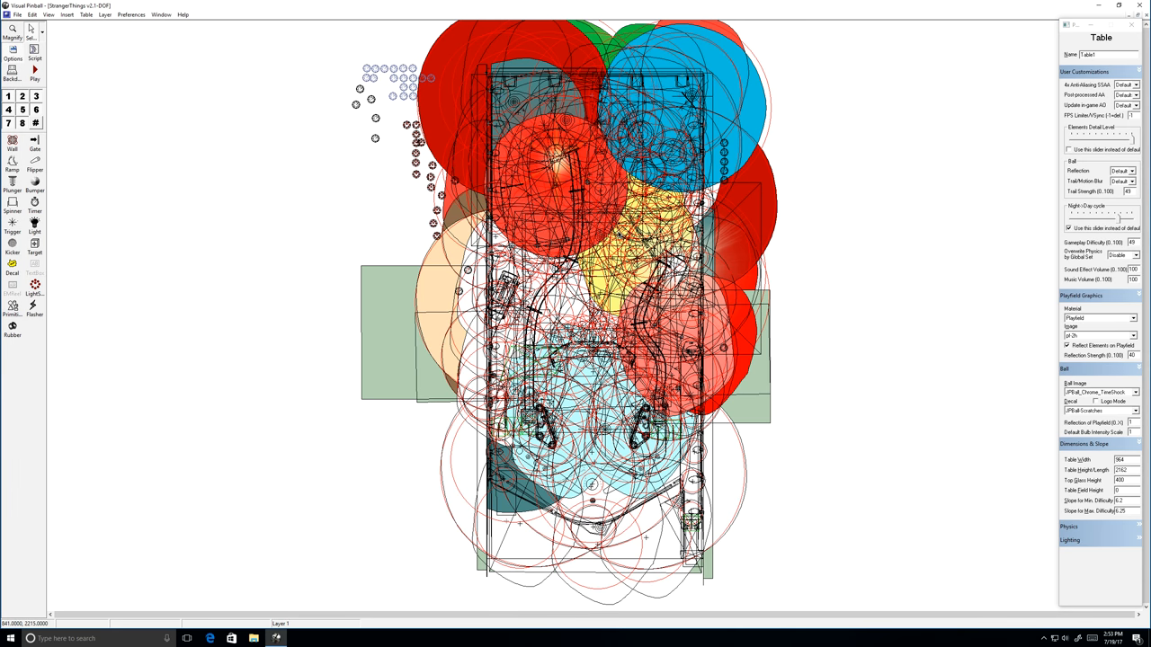
mouse_move(964, 363)
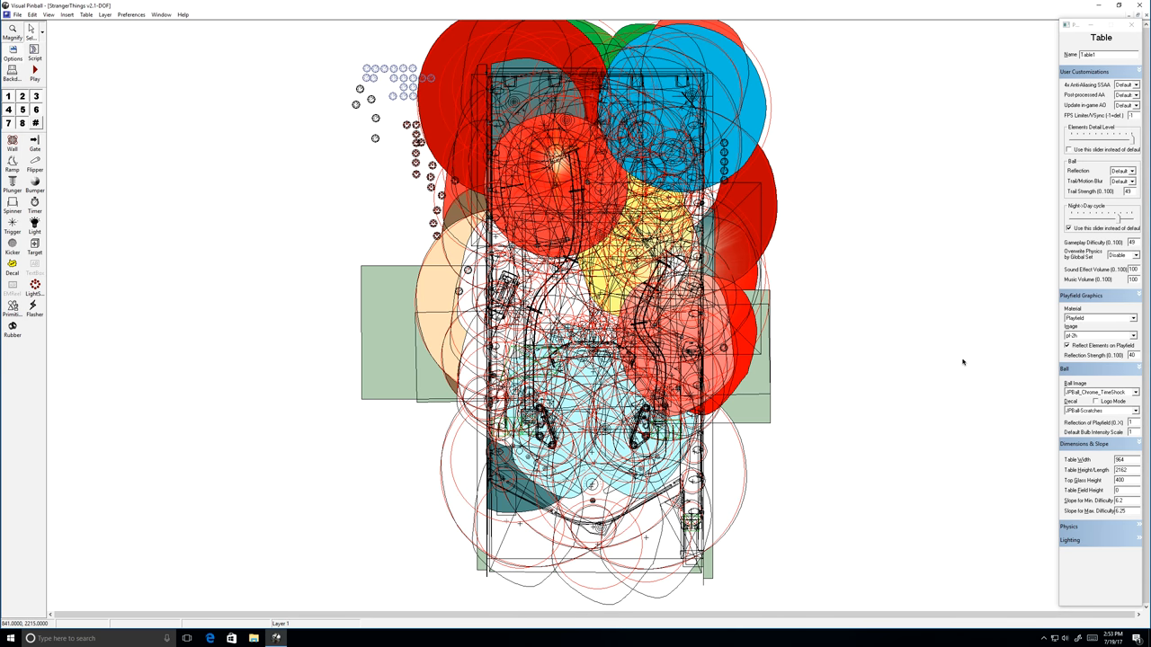
mouse_move(795, 268)
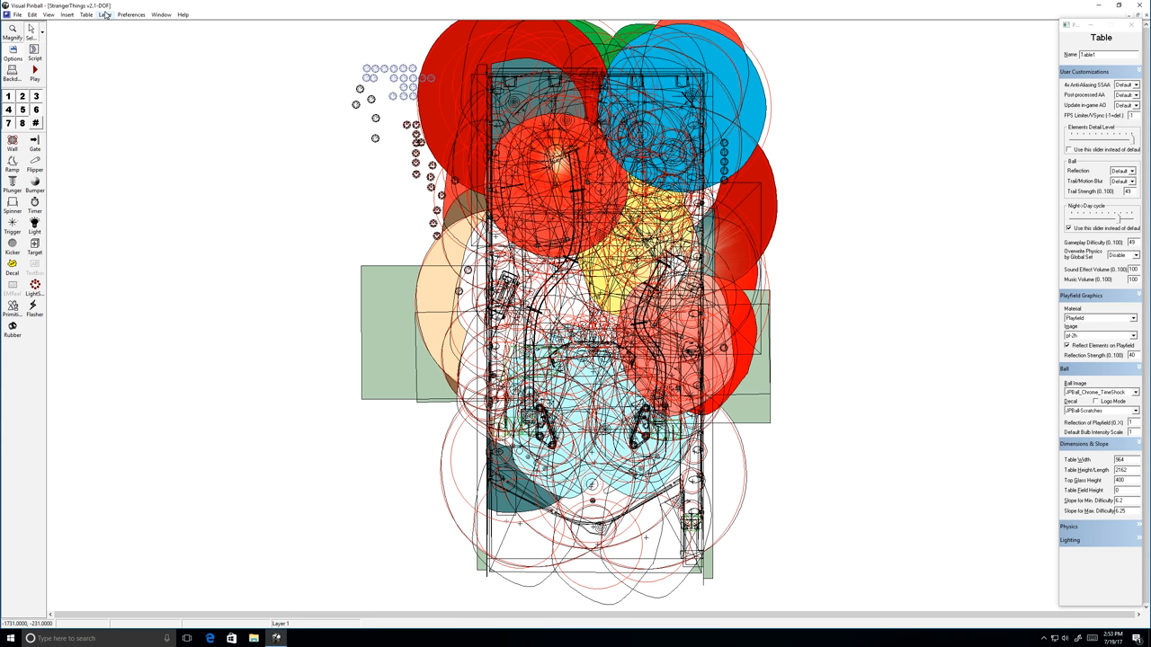
- Hide all layers with Toggle All, then toggle the backdrop artwork from the View menu
left_click(104, 14)
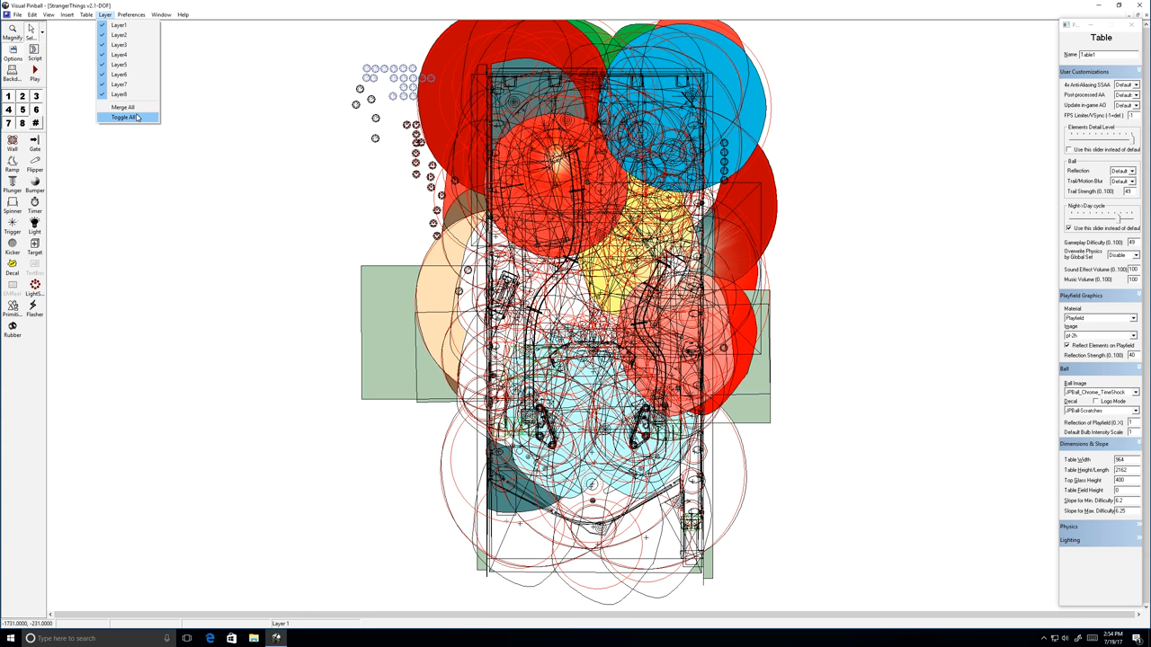
left_click(125, 117)
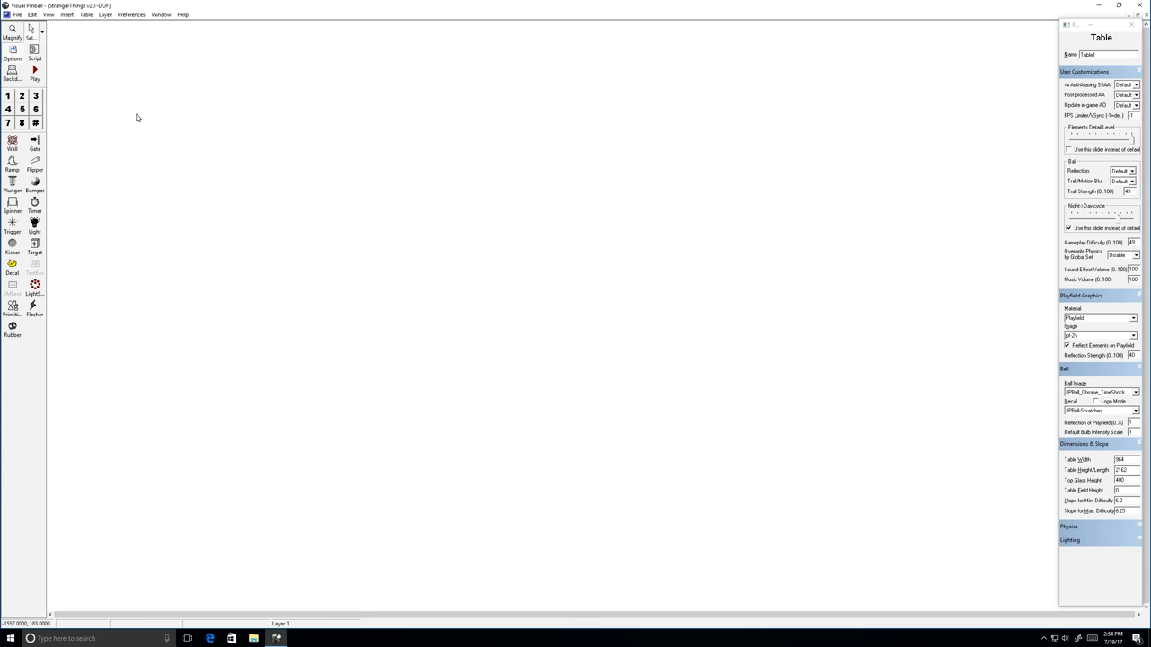
left_click(49, 15)
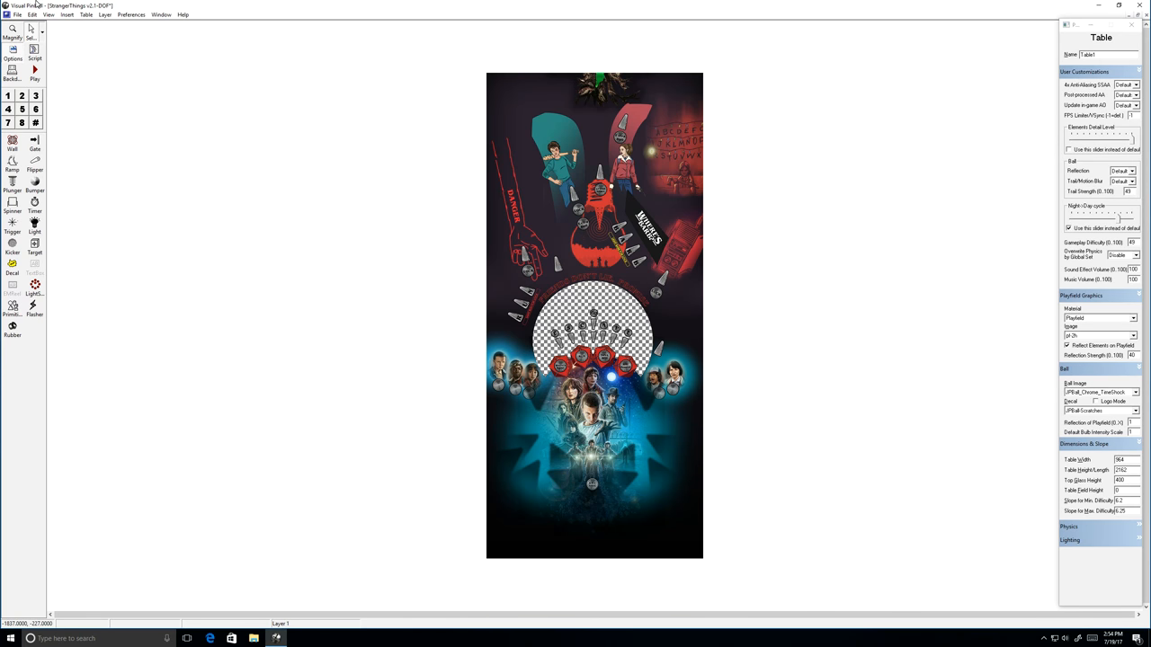
left_click(47, 14)
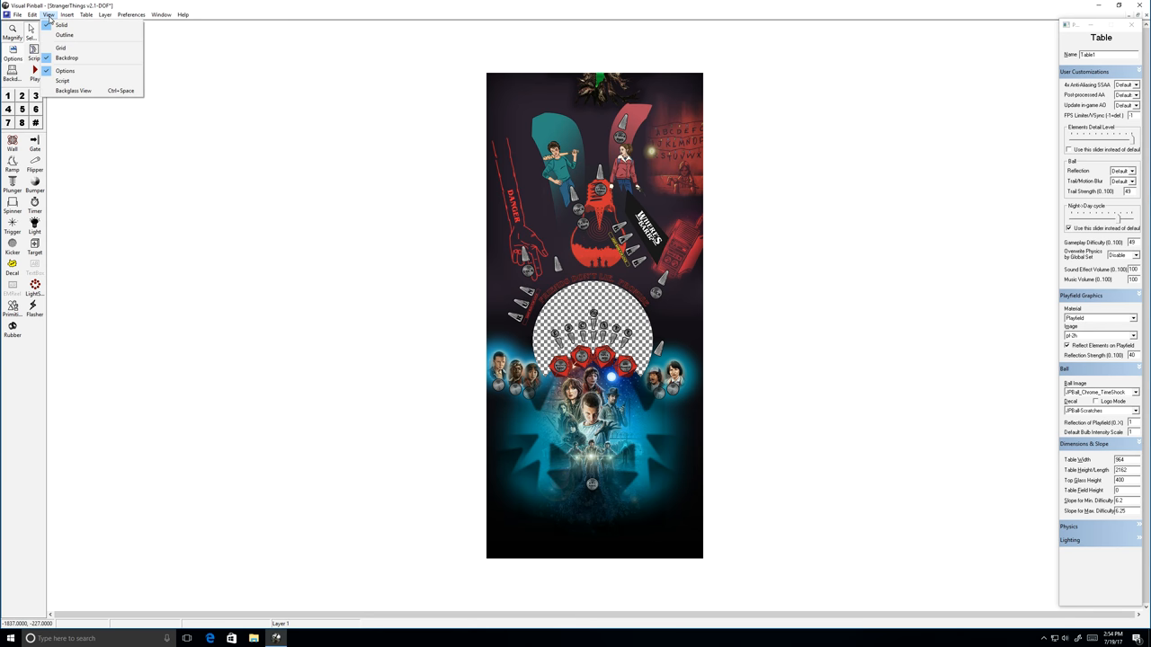
mouse_move(67, 57)
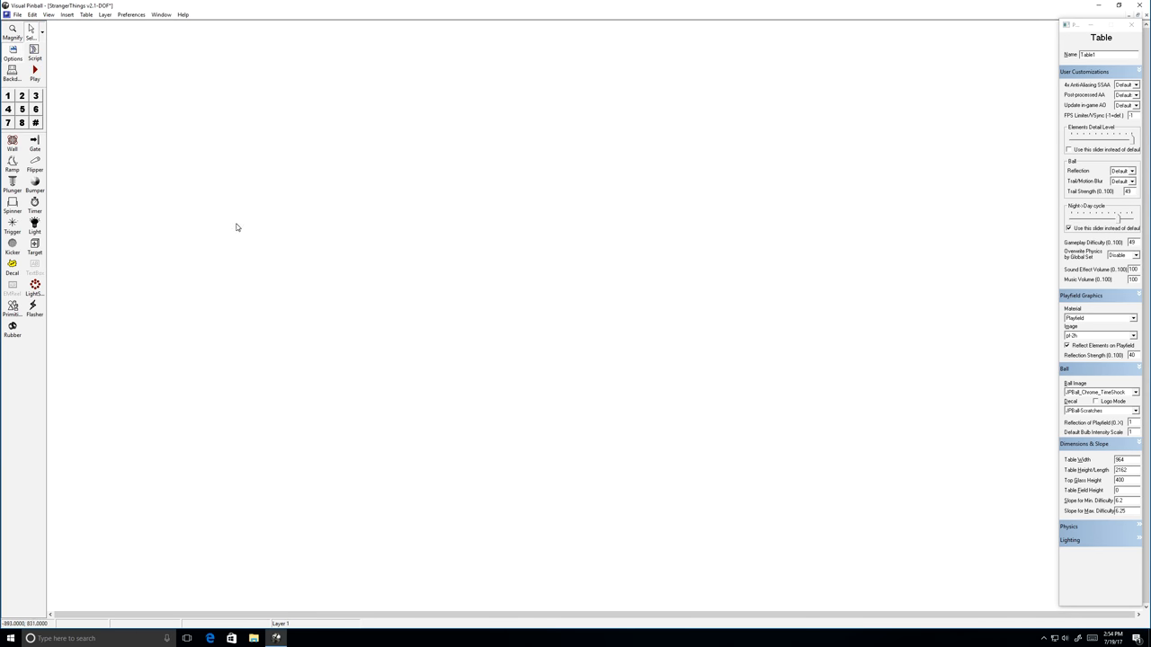
- Make Layer1 visible so the walls, bumpers, triggers, kickers and lights appear
left_click(105, 15)
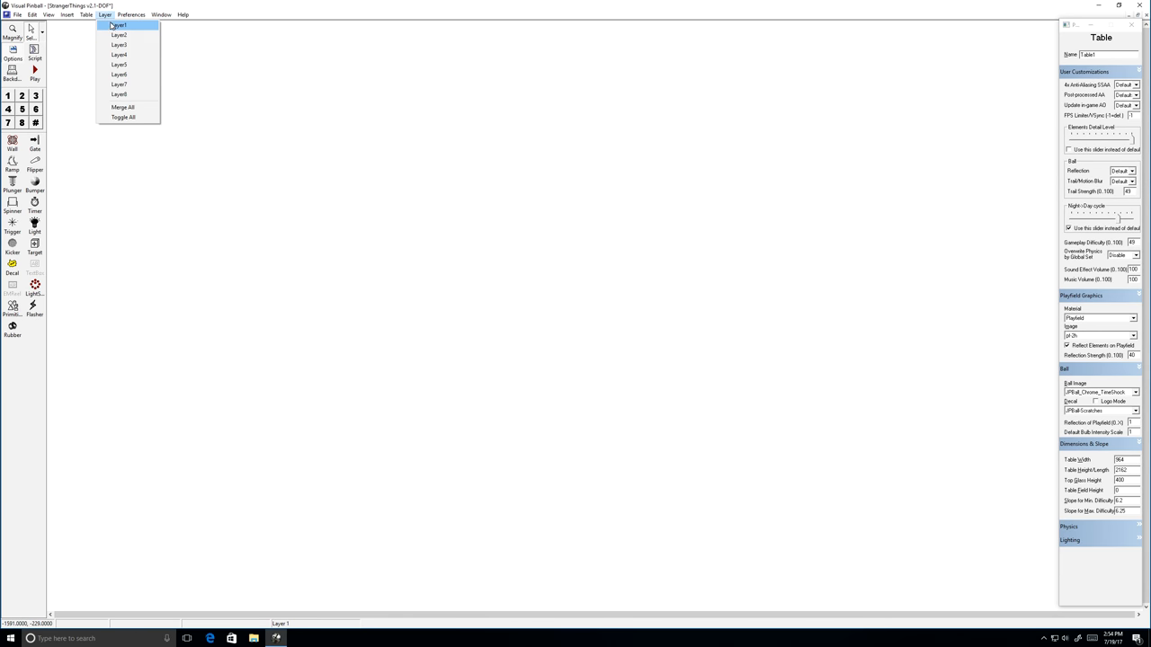
left_click(118, 25)
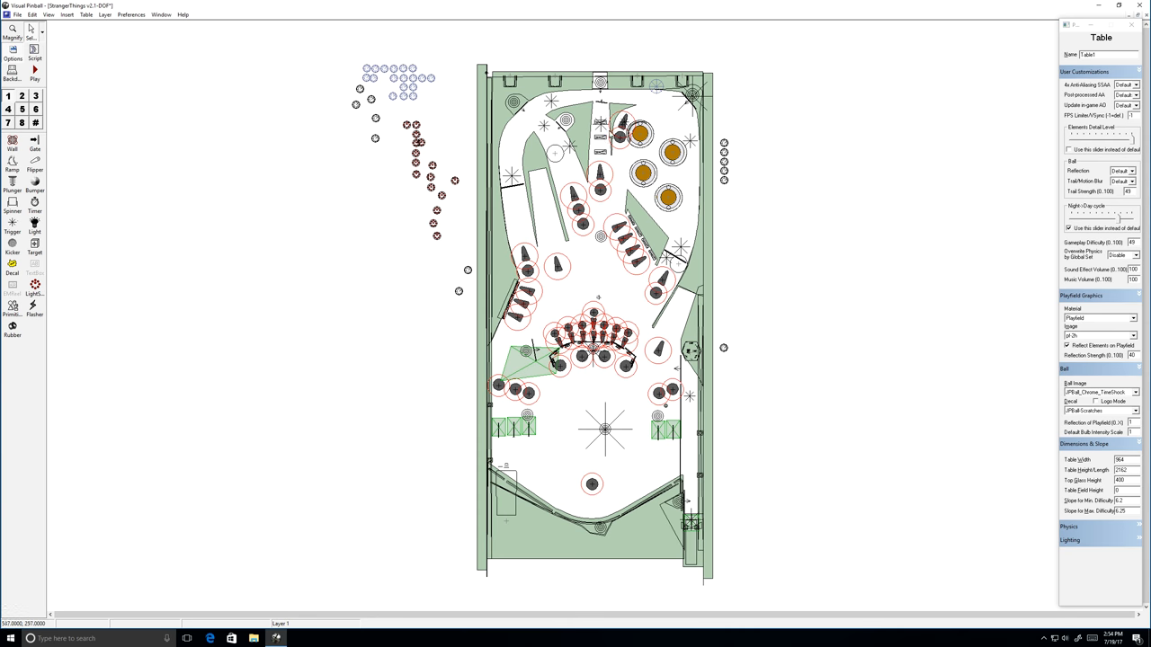
mouse_move(601, 180)
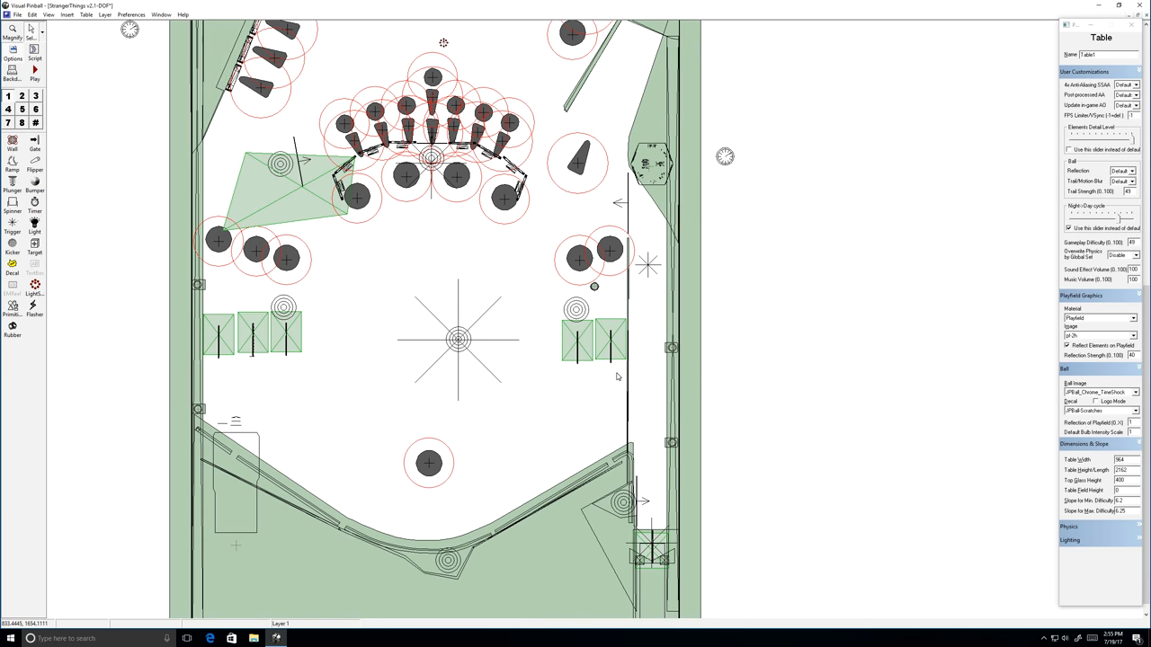
- Inspect the round trigger, the bottom kicker and two right-side lights' properties
left_click(458, 338)
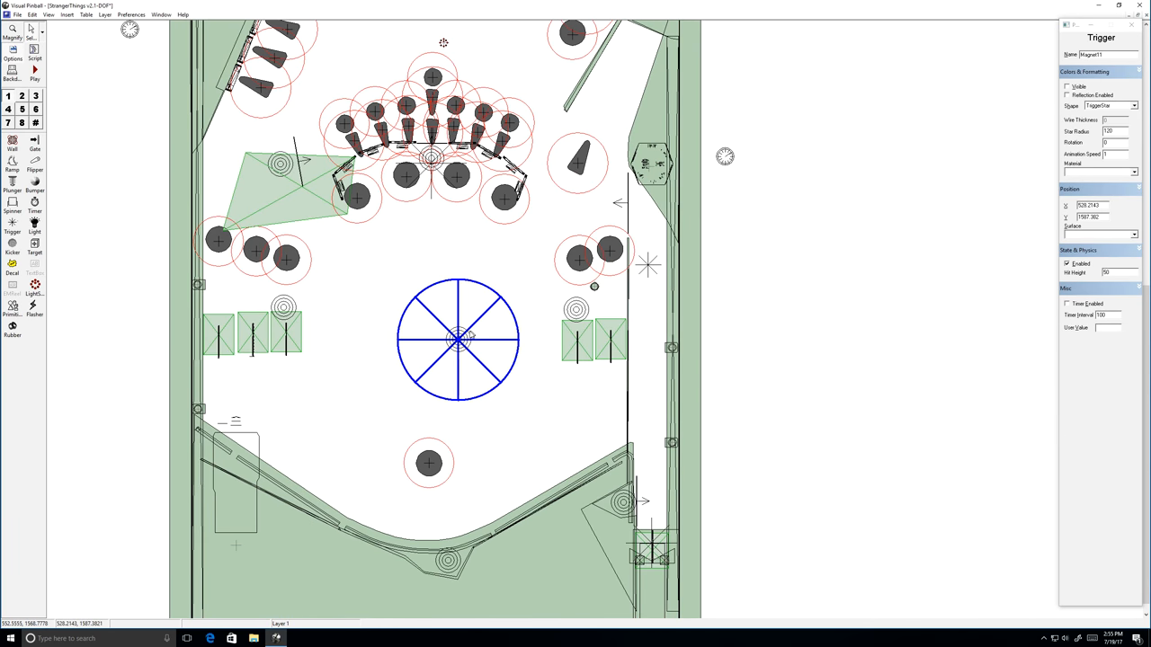
left_click(511, 243)
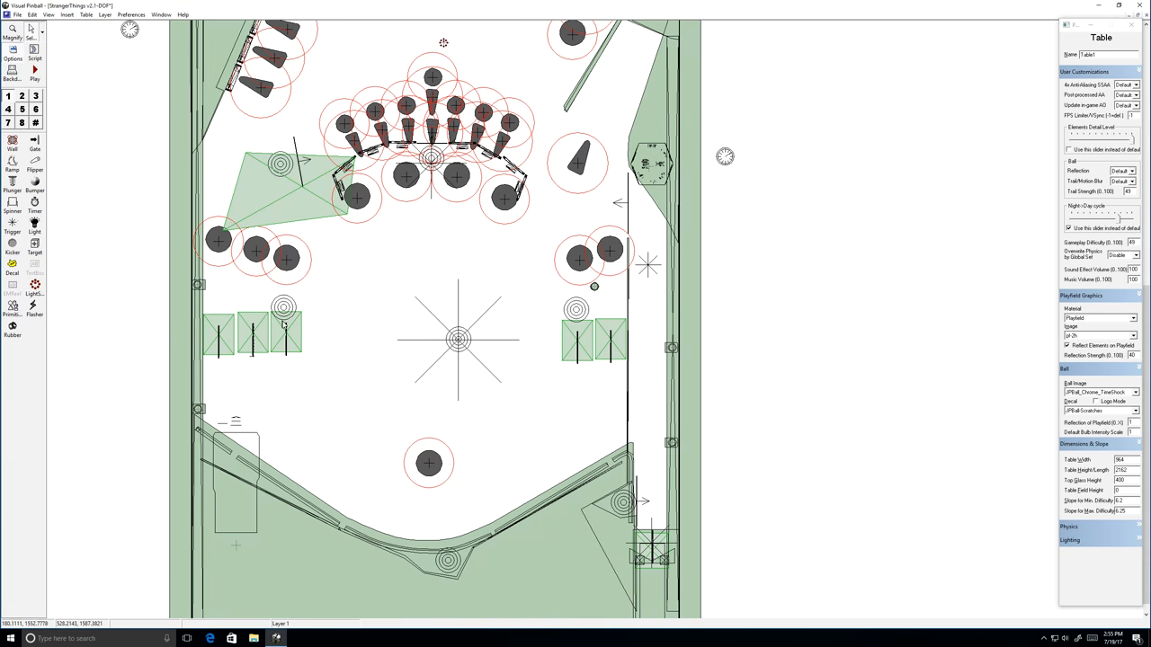
left_click(286, 331)
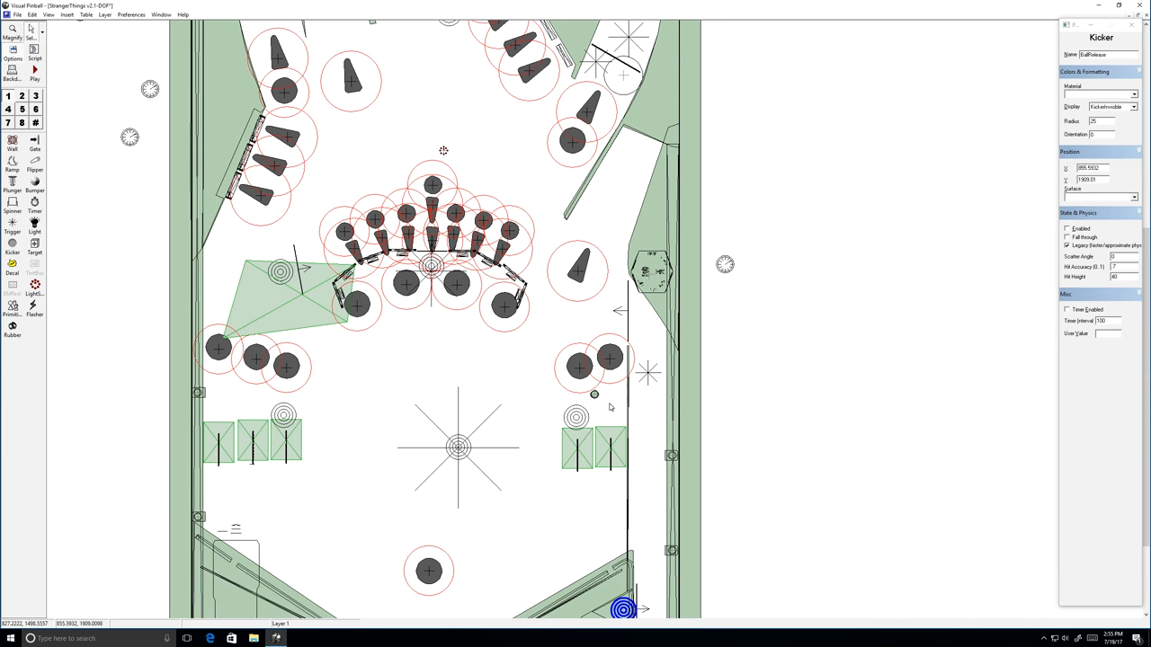
left_click(579, 367)
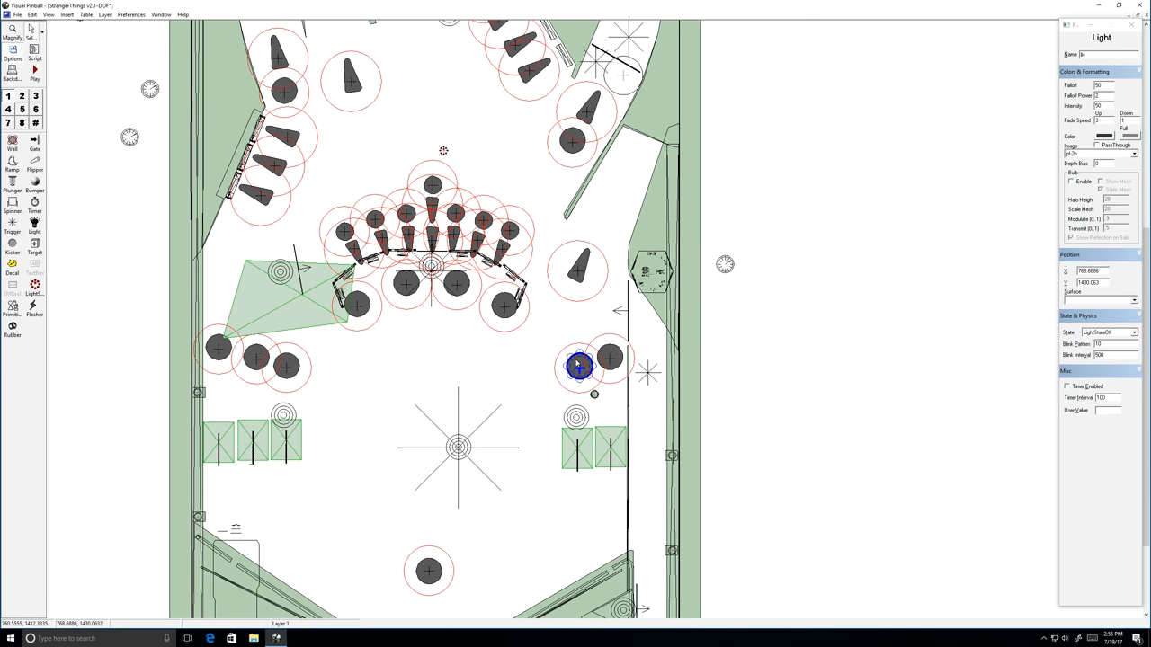
left_click(609, 358)
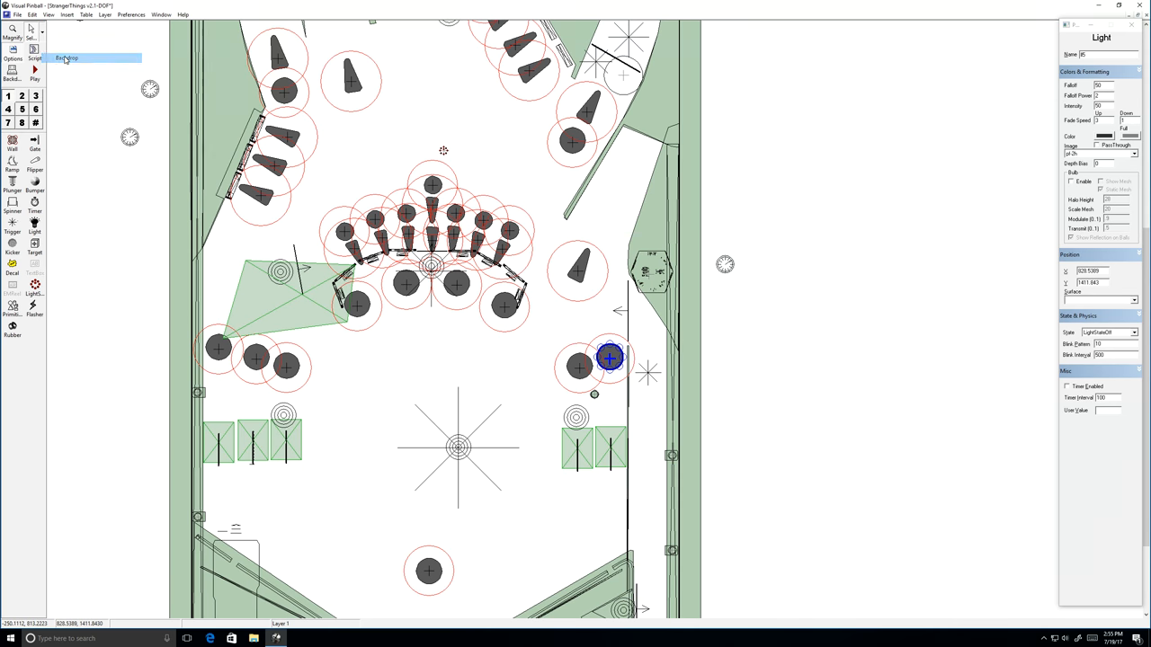
left_click(65, 57)
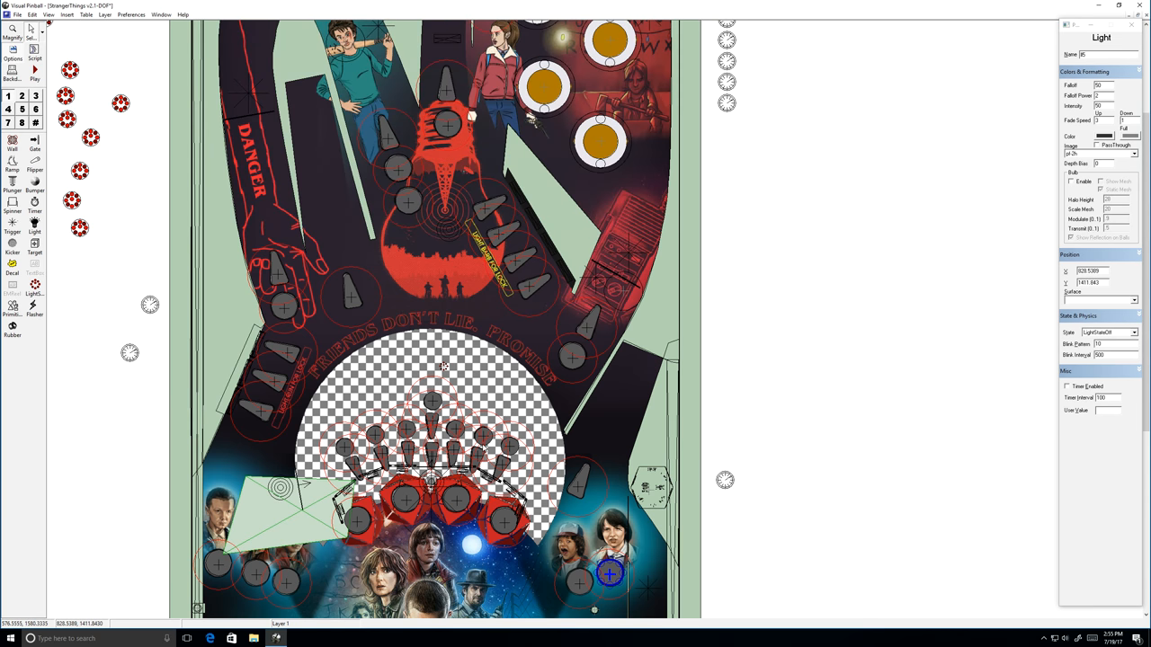
scroll("down", 3)
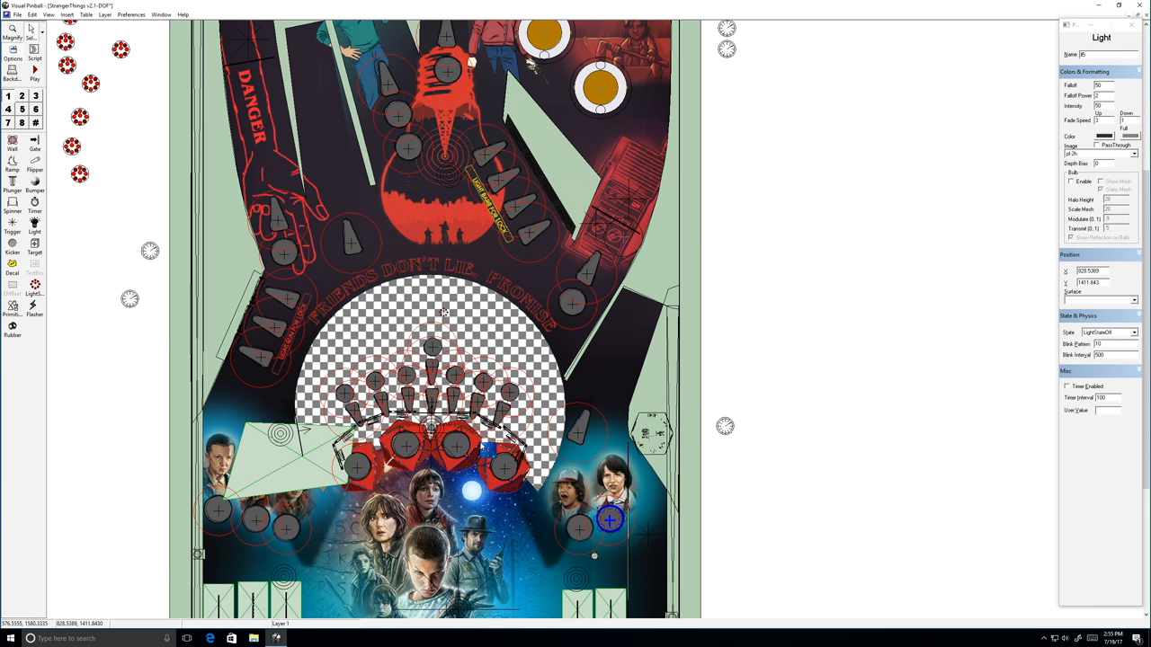
scroll("down", 3)
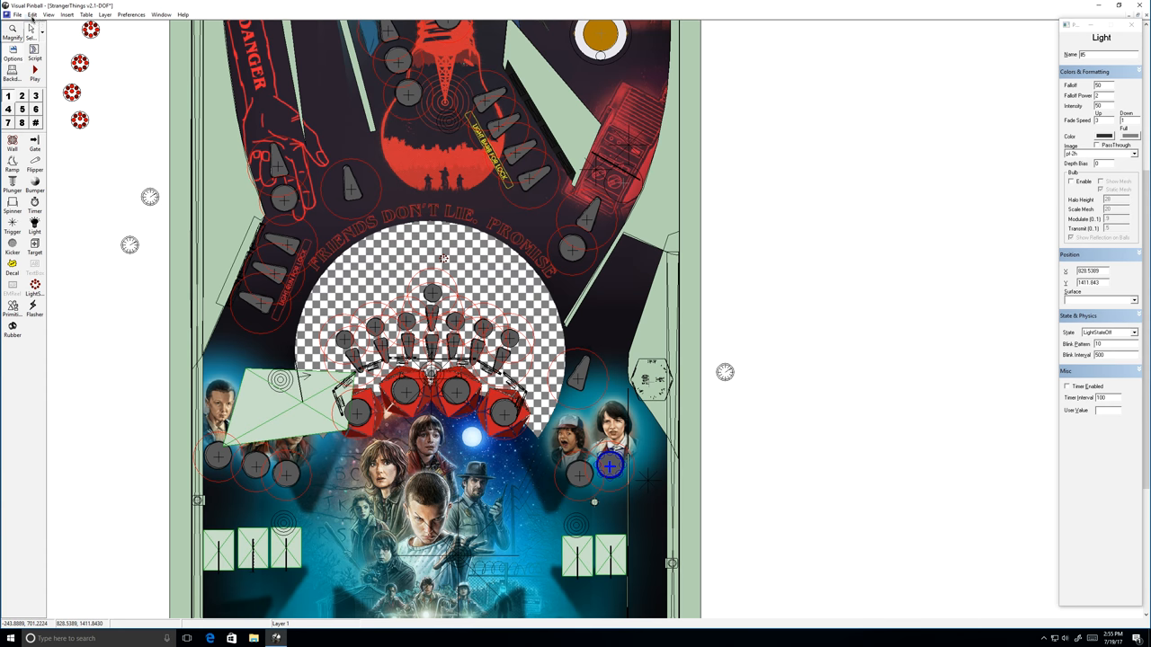
left_click(49, 14)
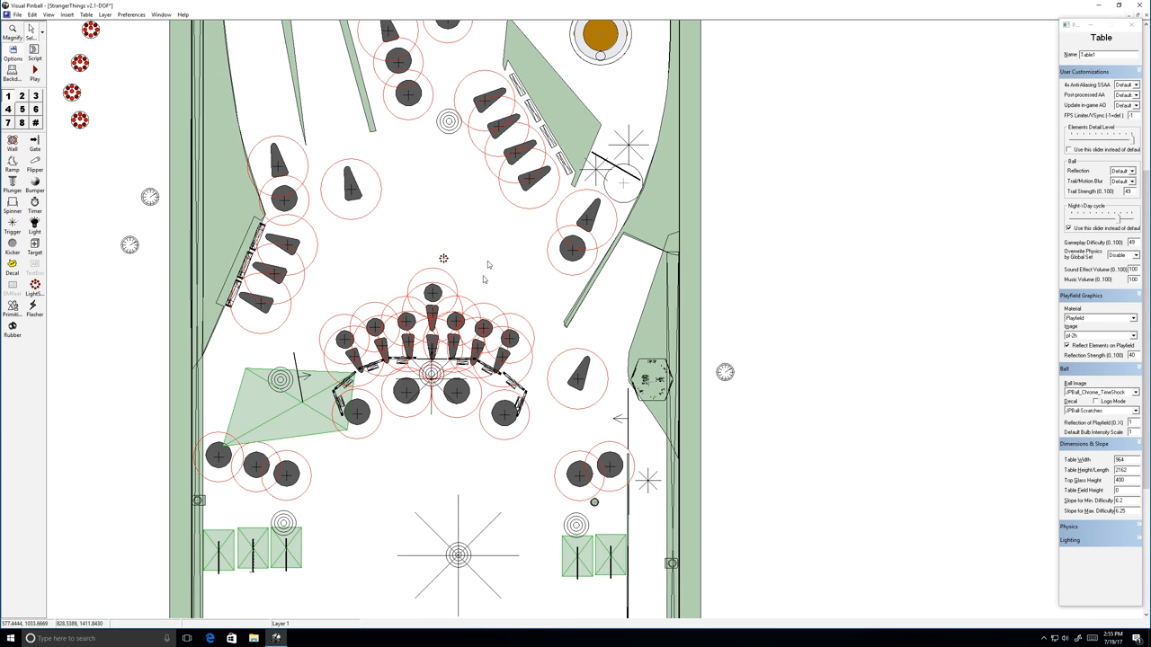
left_click(345, 382)
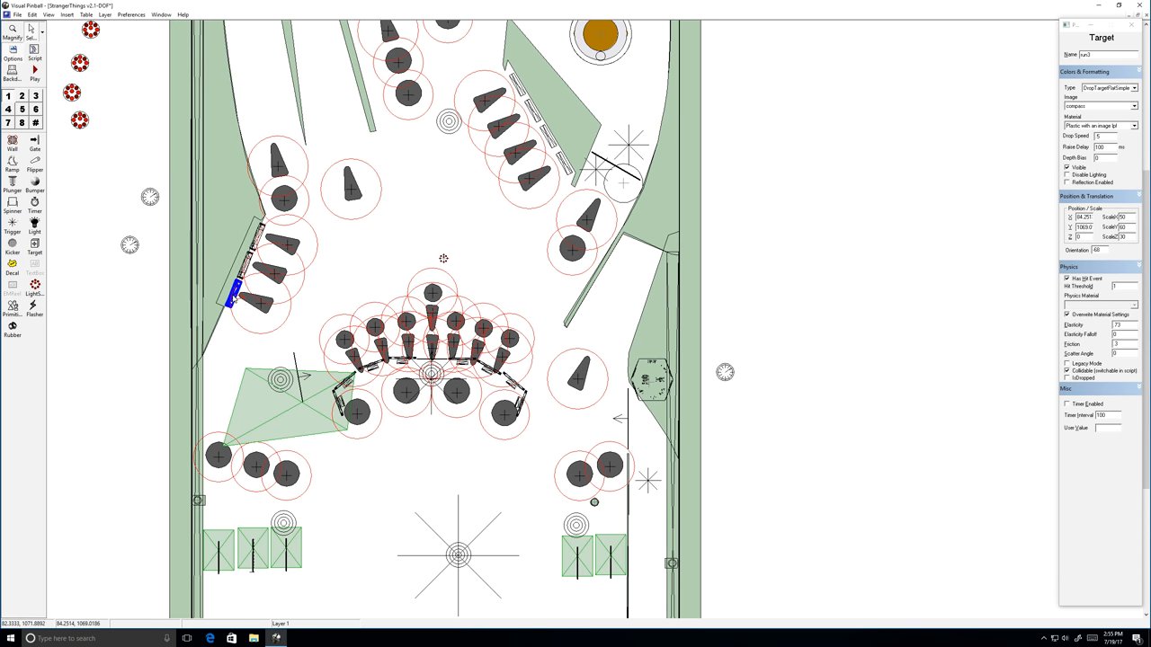
left_click_drag(256, 302, 256, 236)
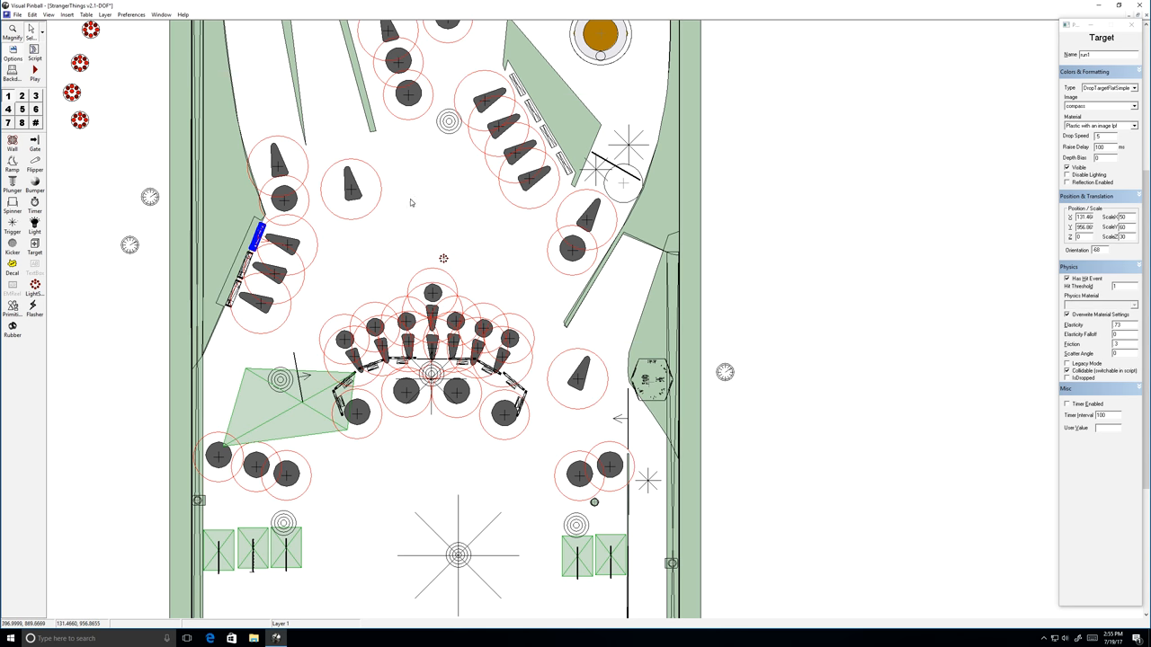
left_click(595, 169)
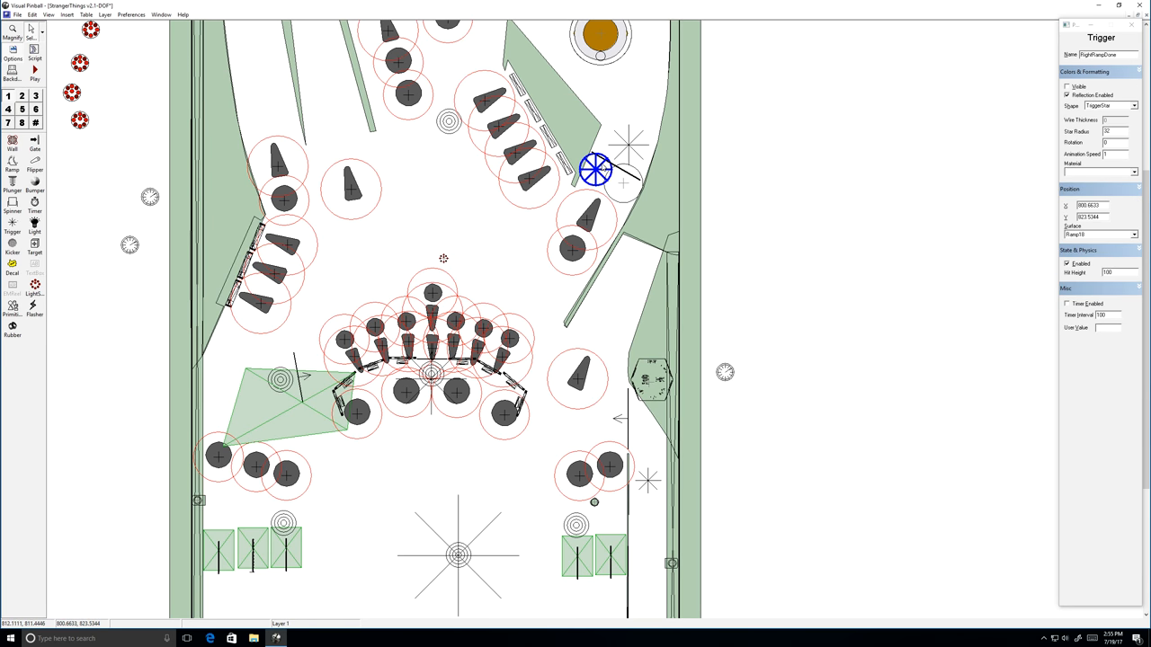
mouse_move(518, 209)
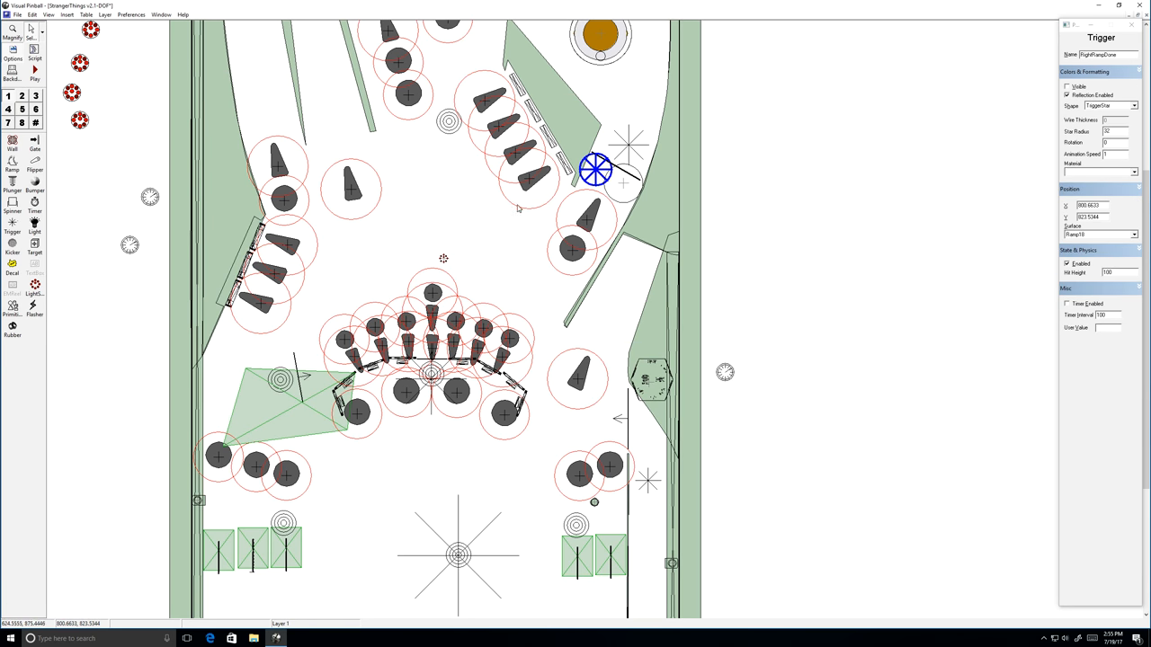
mouse_move(597, 167)
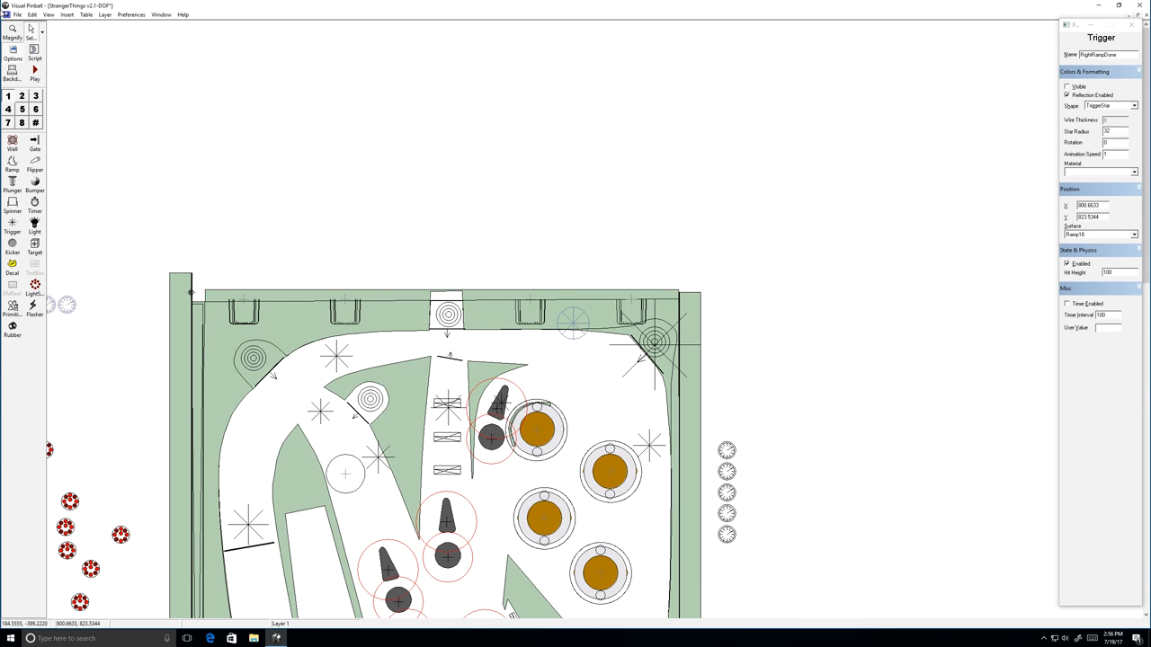
- Scroll to the flippers and inspect the right flipper and the wall beside the left flipper
scroll("down", 3)
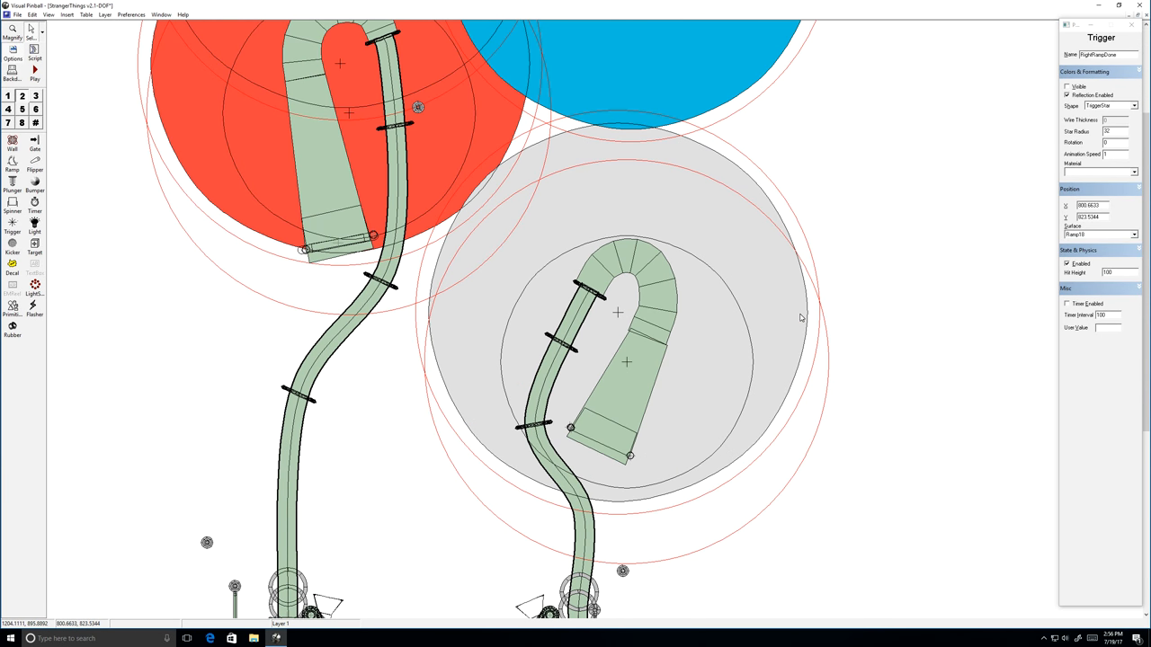
scroll("down", 3)
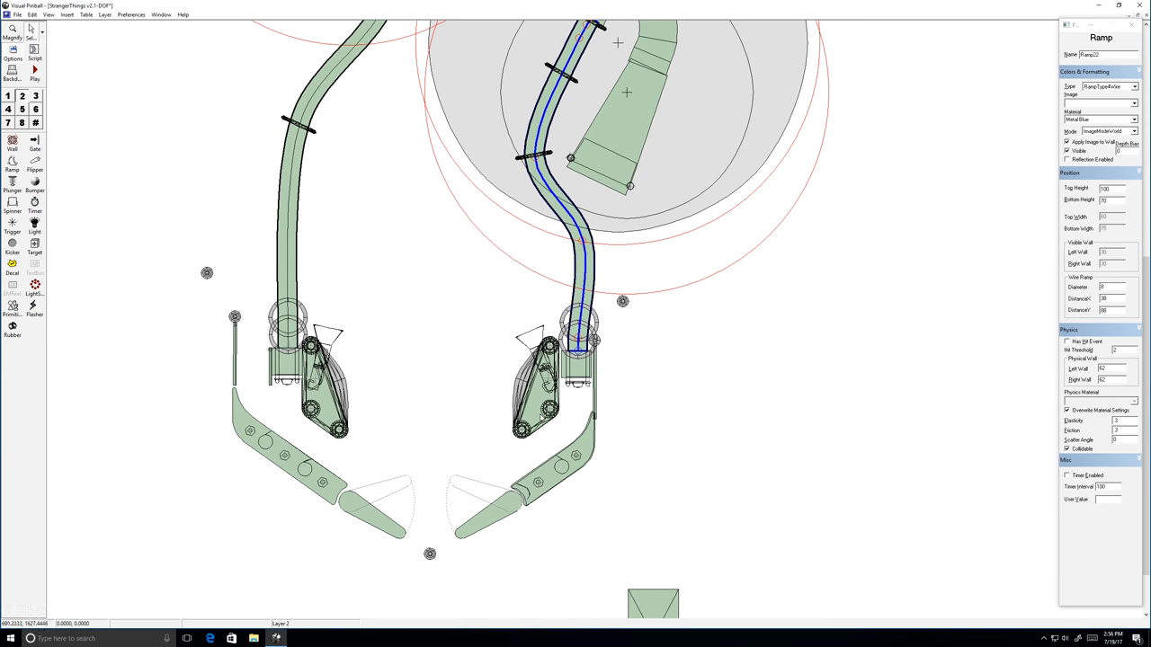
left_click(489, 507)
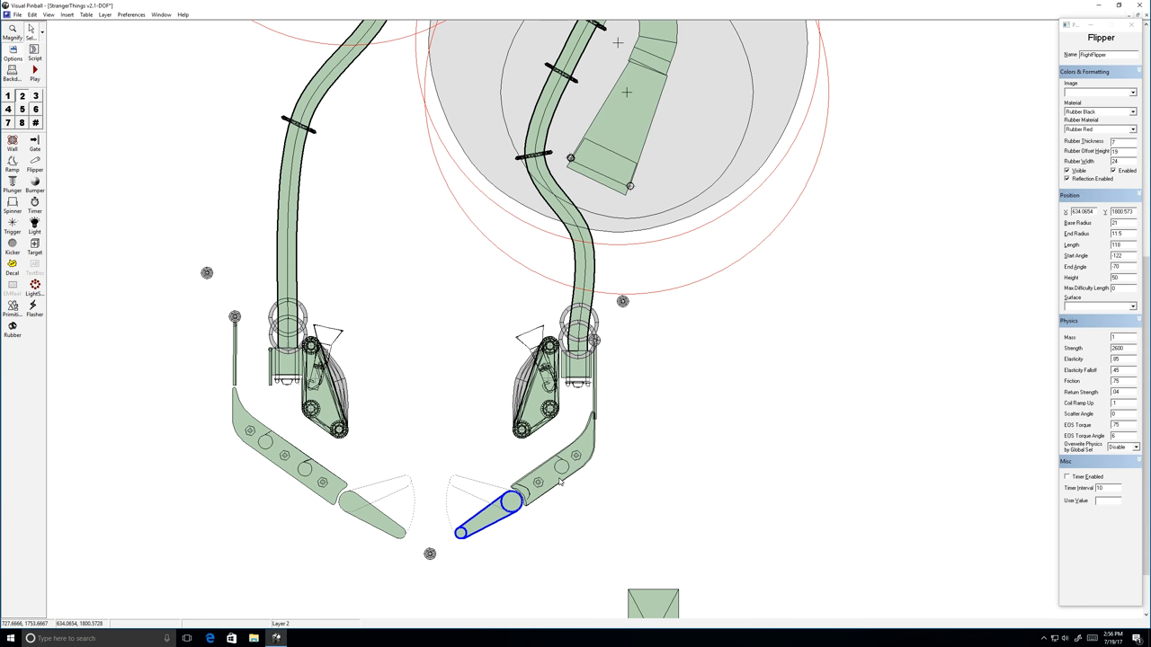
left_click(288, 458)
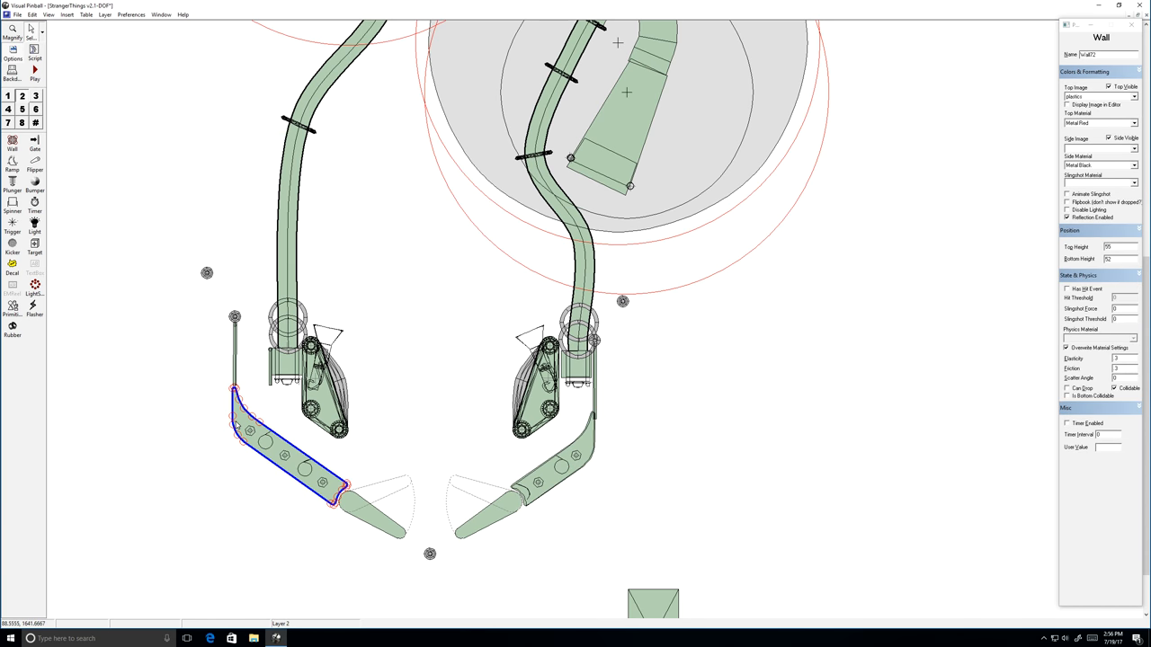
mouse_move(345, 518)
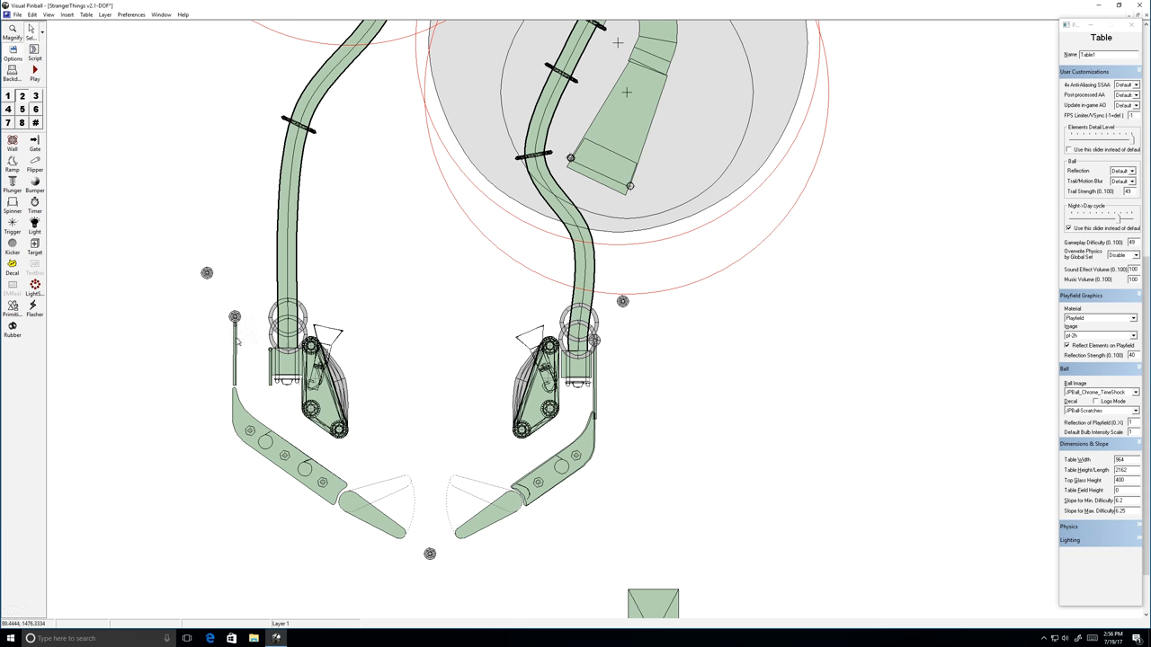
- Inspect the rubber post and wall left of the flippers, then move toward the light circles
left_click(233, 316)
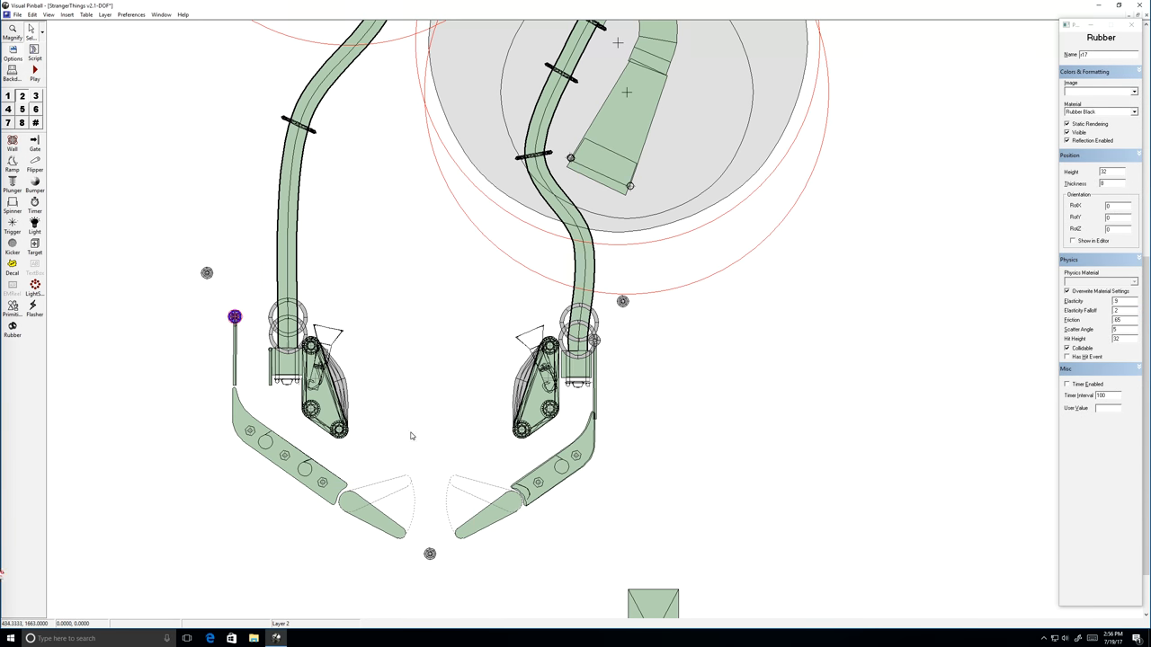
left_click(320, 387)
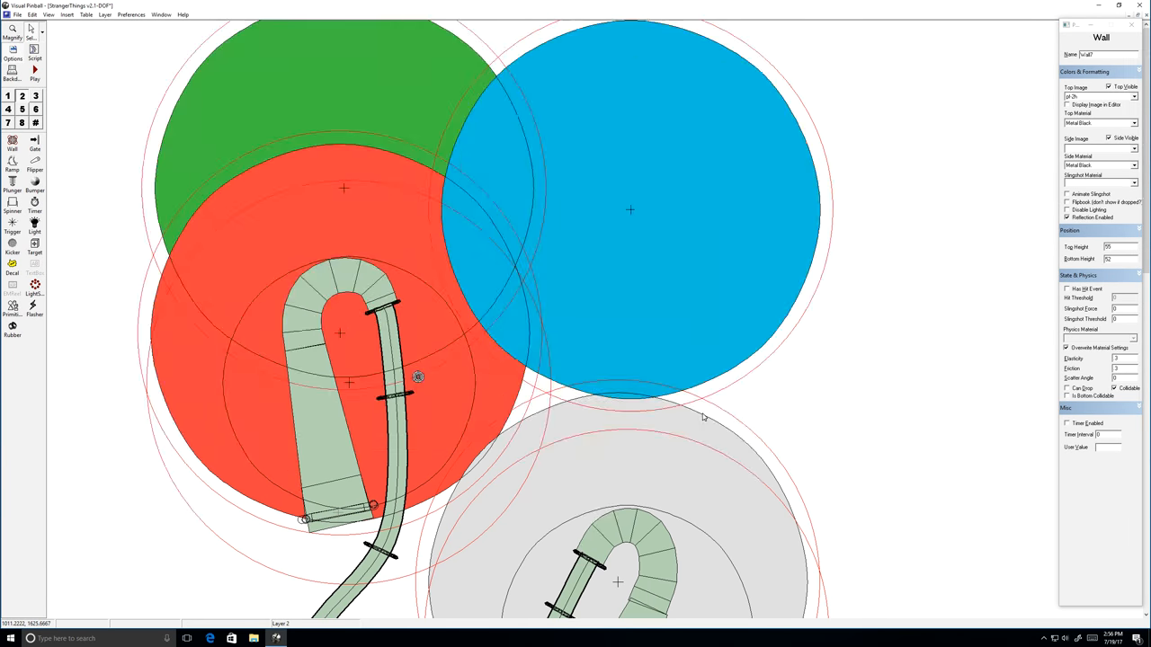
scroll("down", 3)
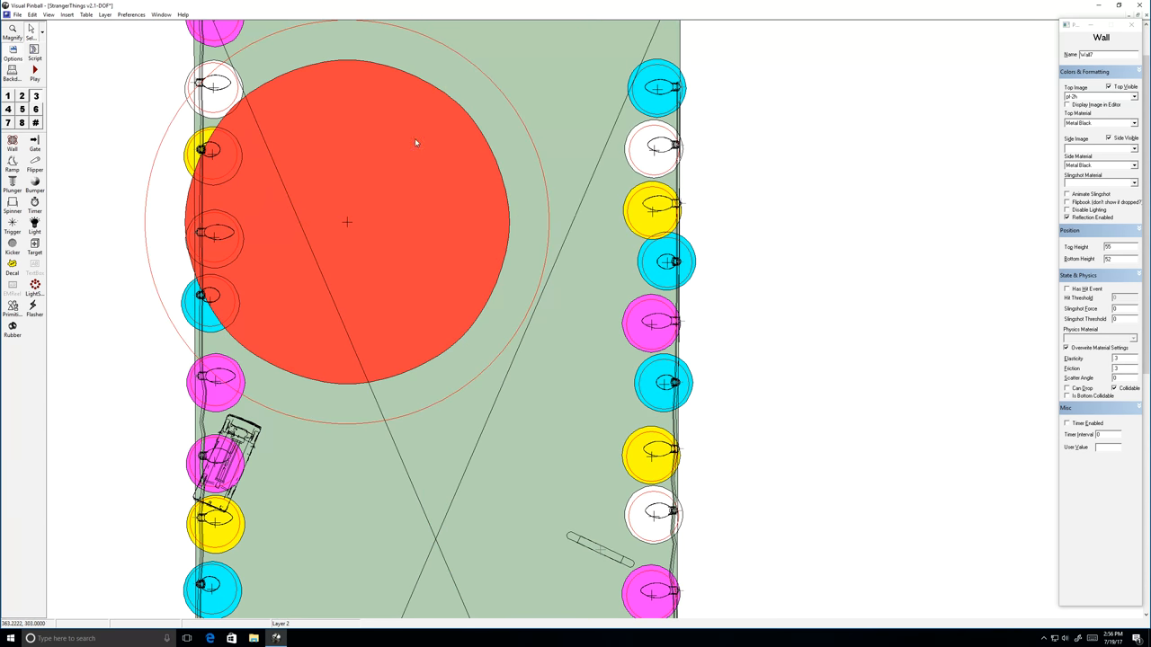
- Scroll over the bulb rows, select the panel primitive and switch layers to show only the green rectangle
scroll("down", 3)
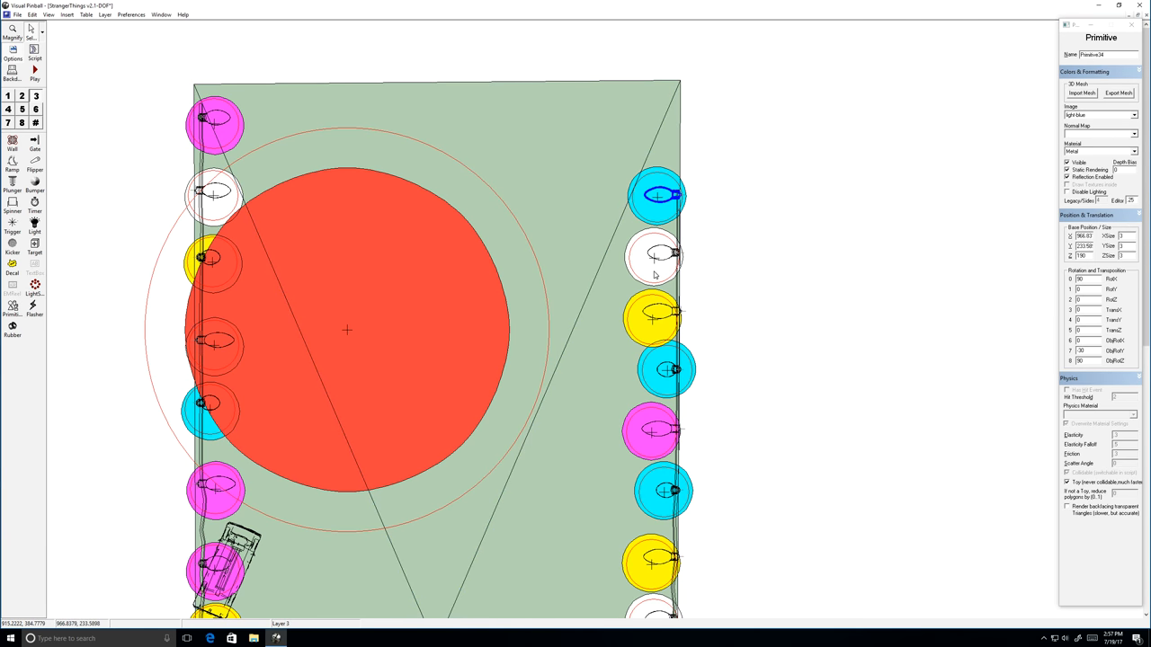
scroll("down", 3)
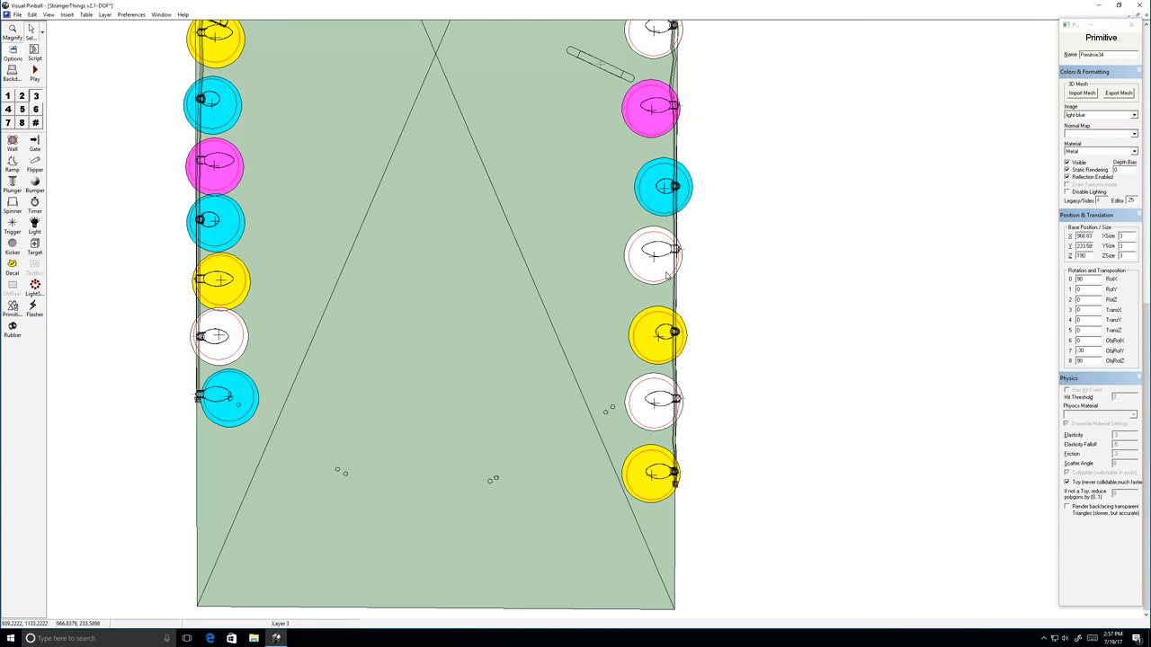
left_click(662, 186)
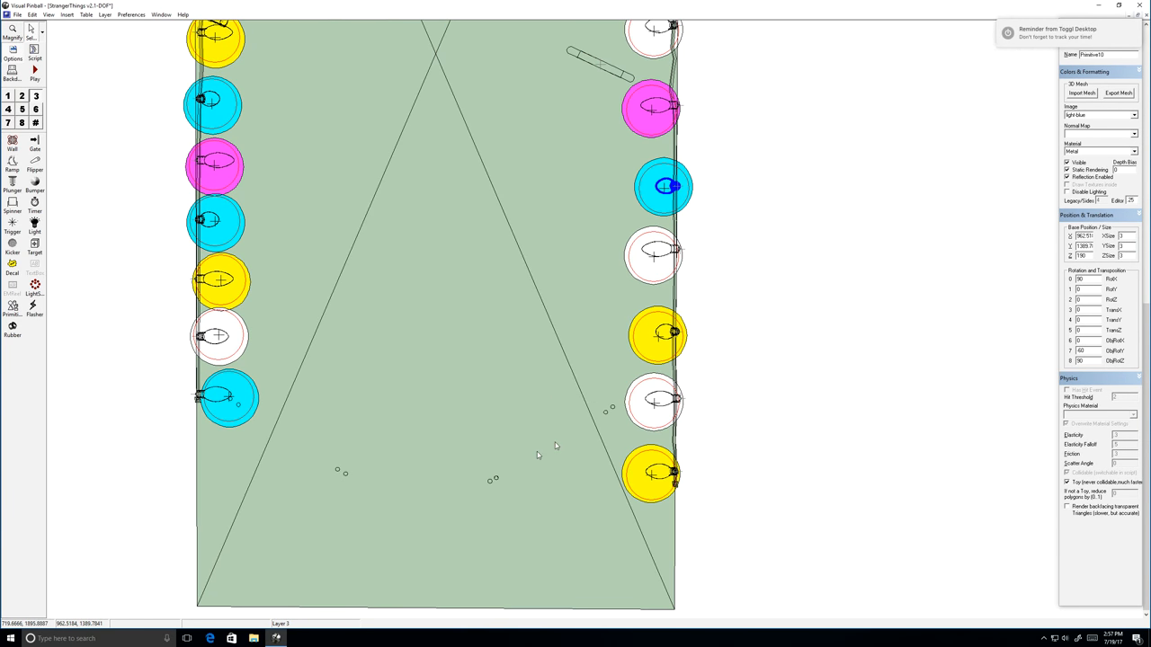
scroll("down", 3)
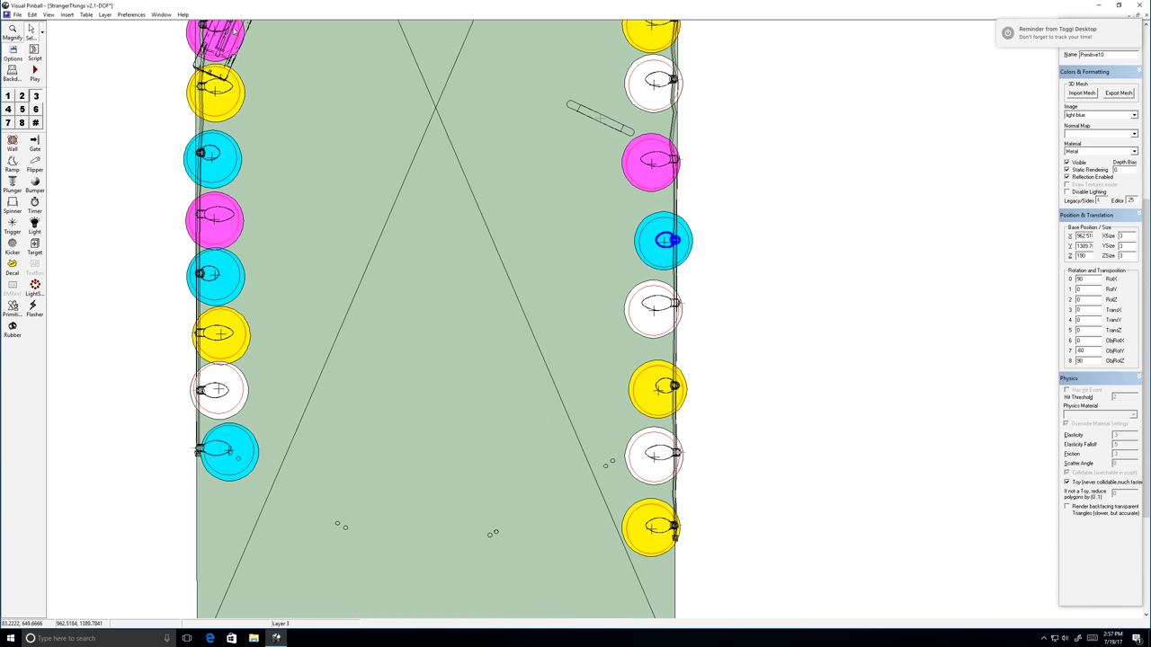
left_click(105, 14)
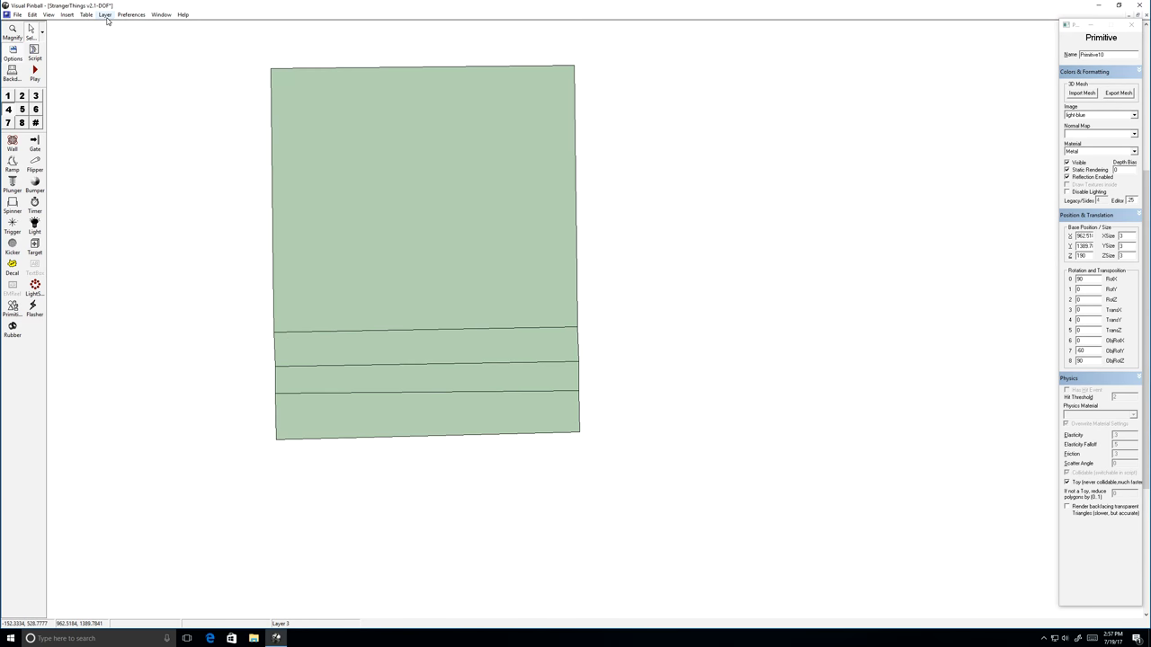
- Switch to the layer holding the coloured light halos
left_click(131, 15)
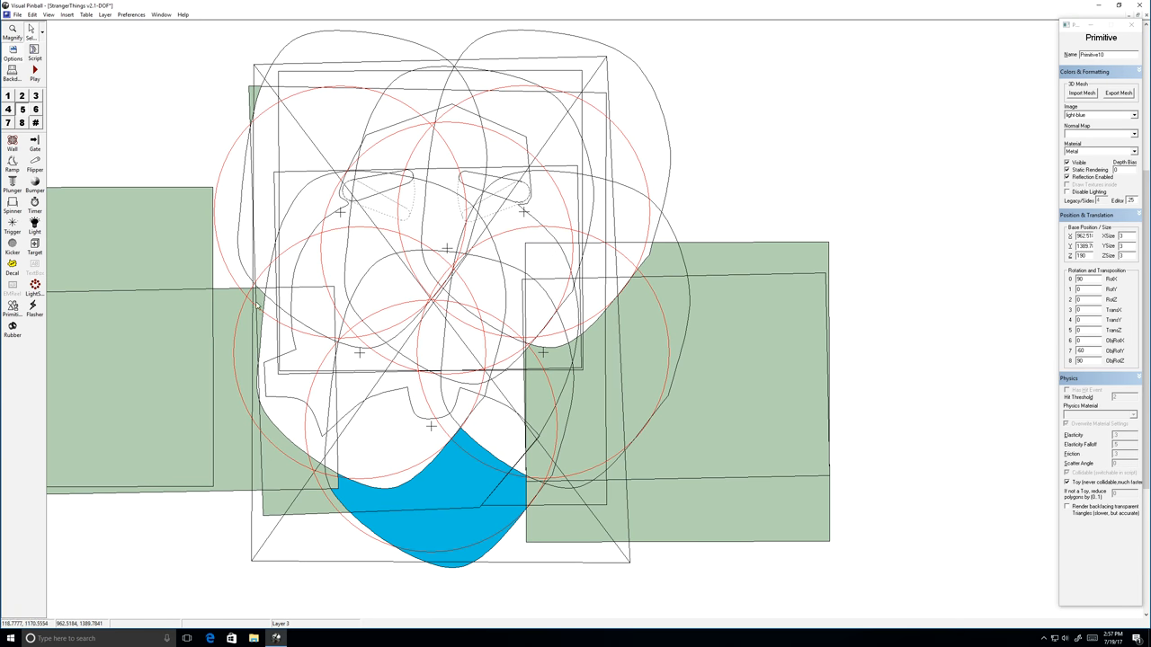
mouse_move(409, 223)
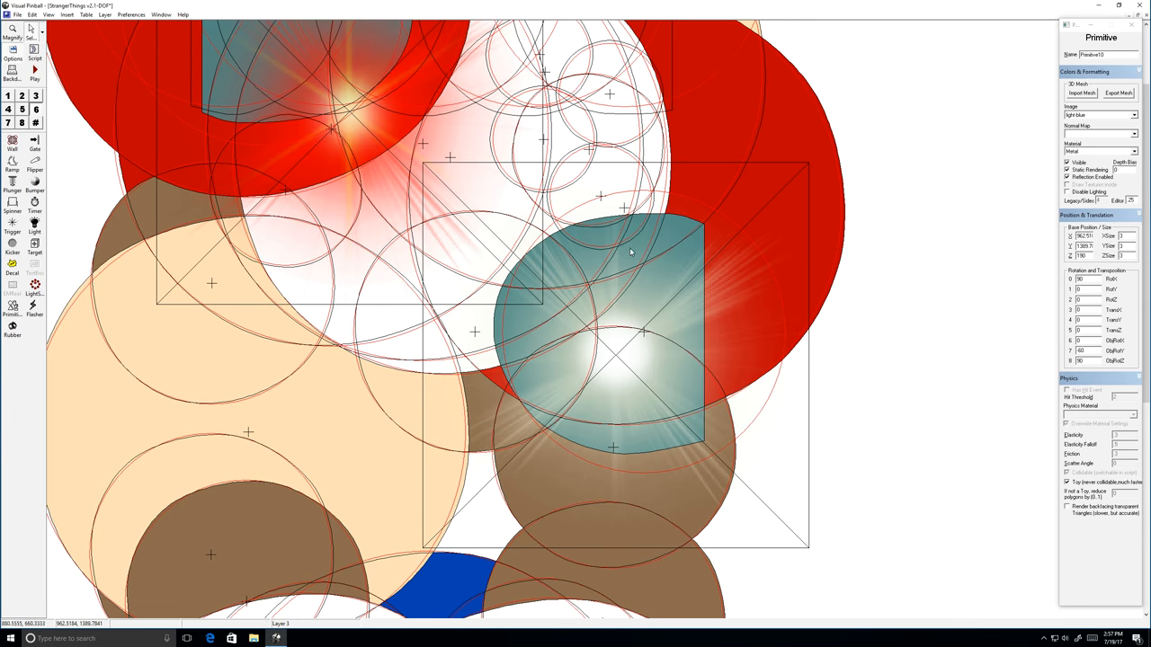
mouse_move(607, 222)
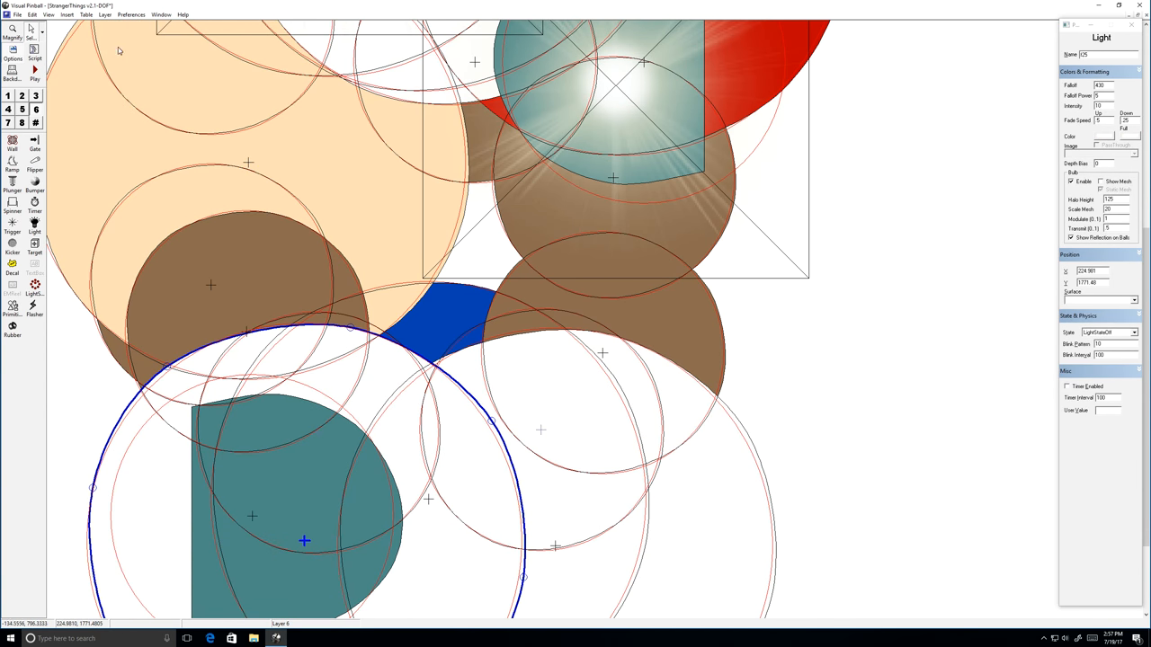
- Show a different lights layer, inspect the lower-left outline and small round light, then reveal another layer's lights
left_click(104, 15)
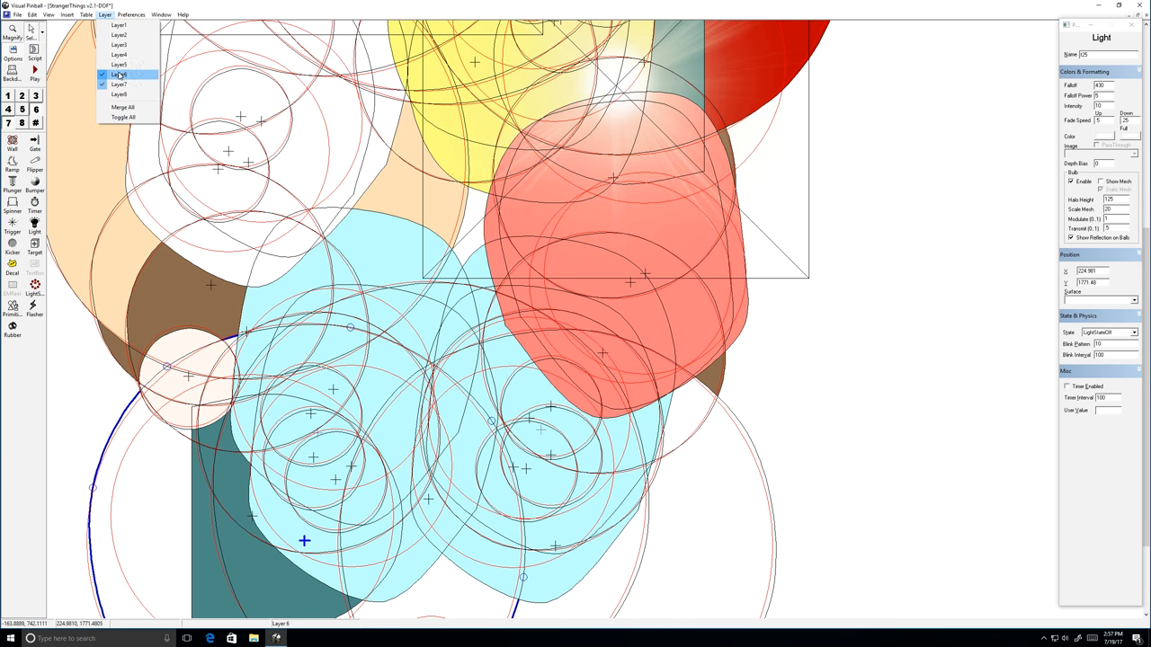
left_click(118, 73)
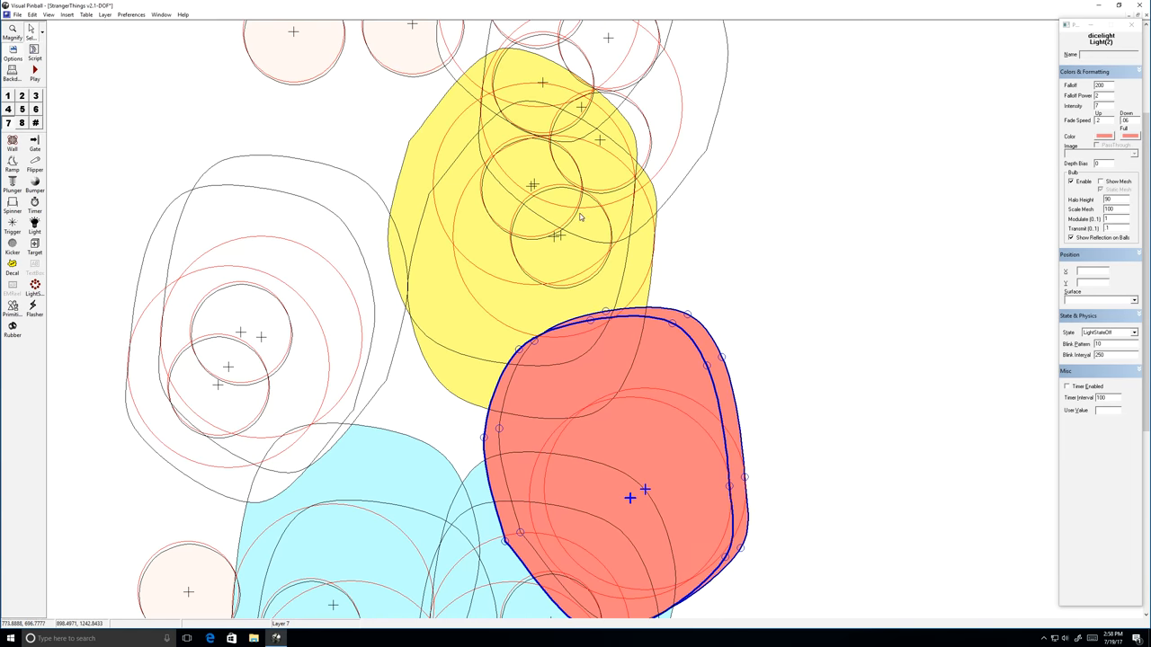
left_click(532, 183)
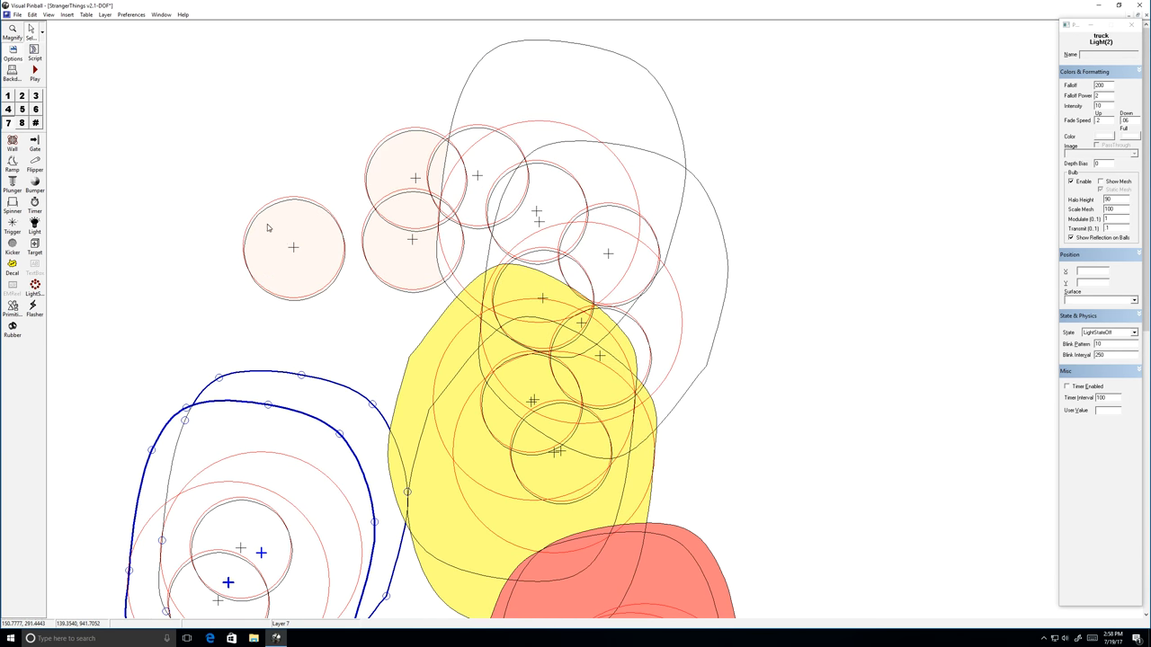
left_click(411, 241)
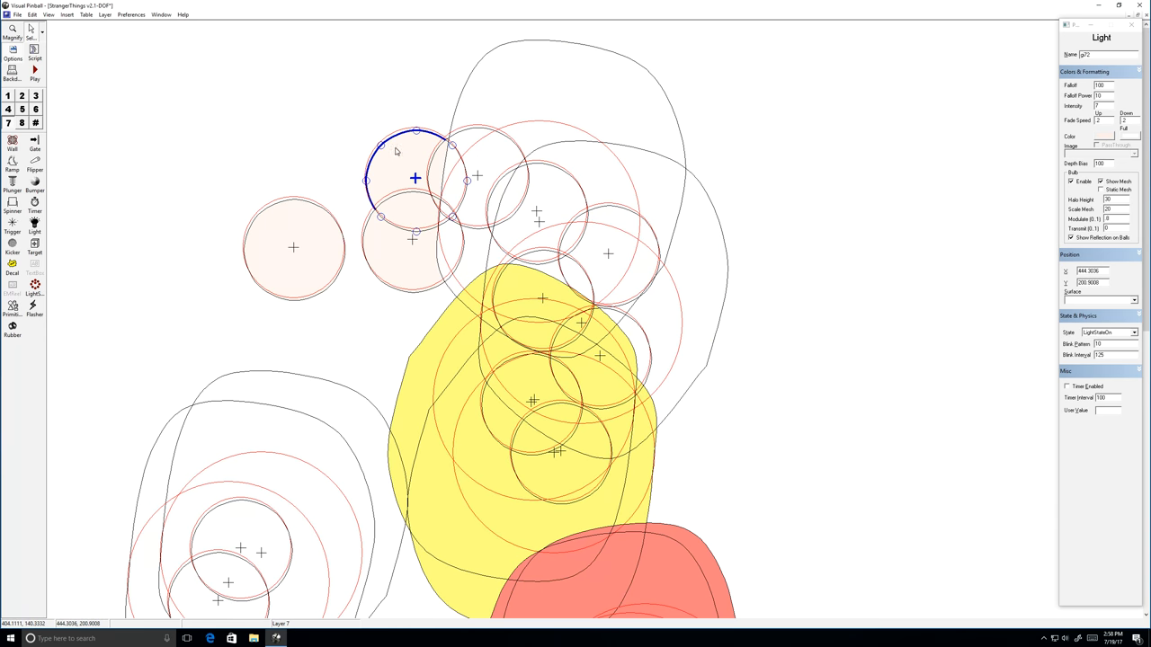
left_click(86, 14)
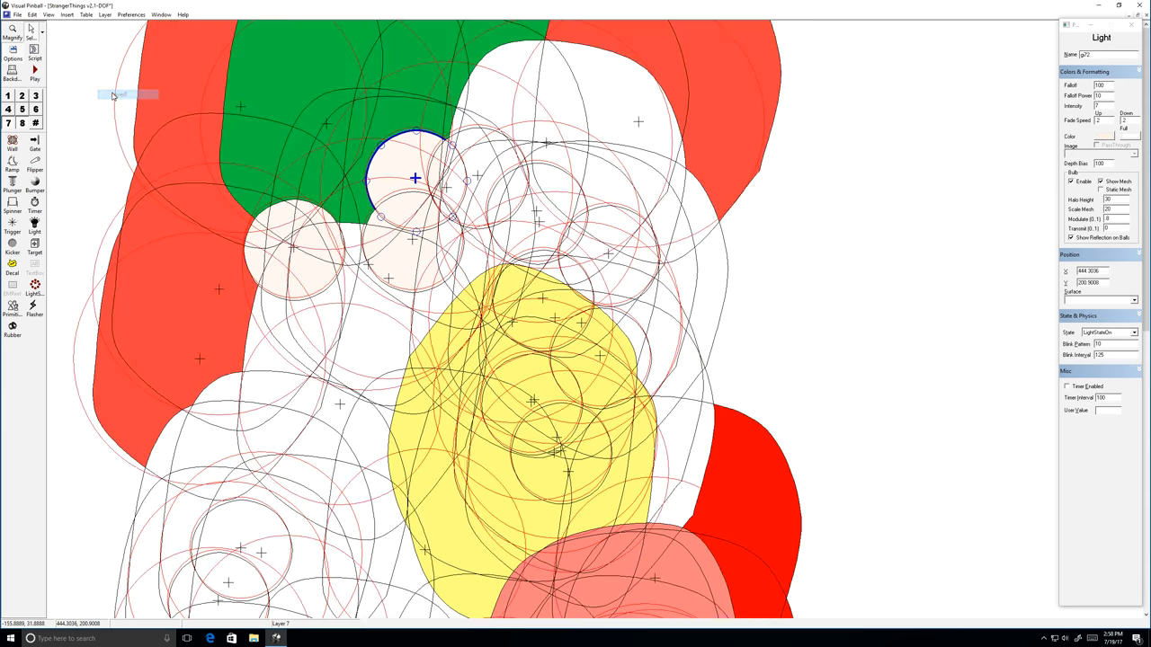
- Hide one light layer and deselect everything to see the whole stack of light outlines
left_click(104, 15)
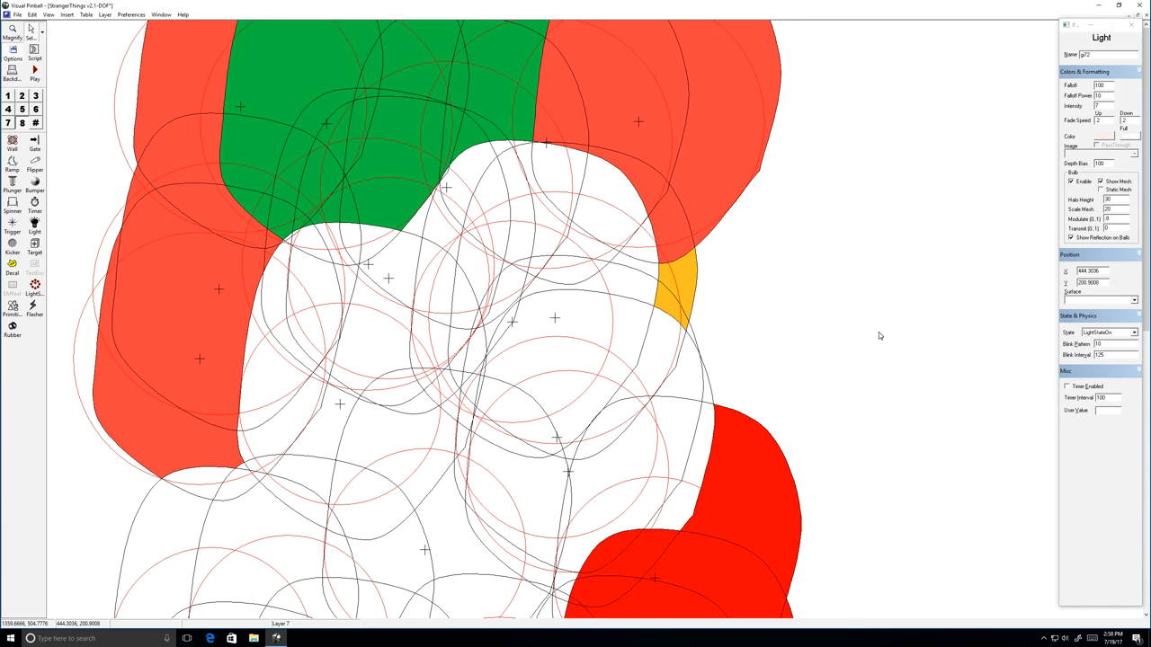
mouse_move(705, 355)
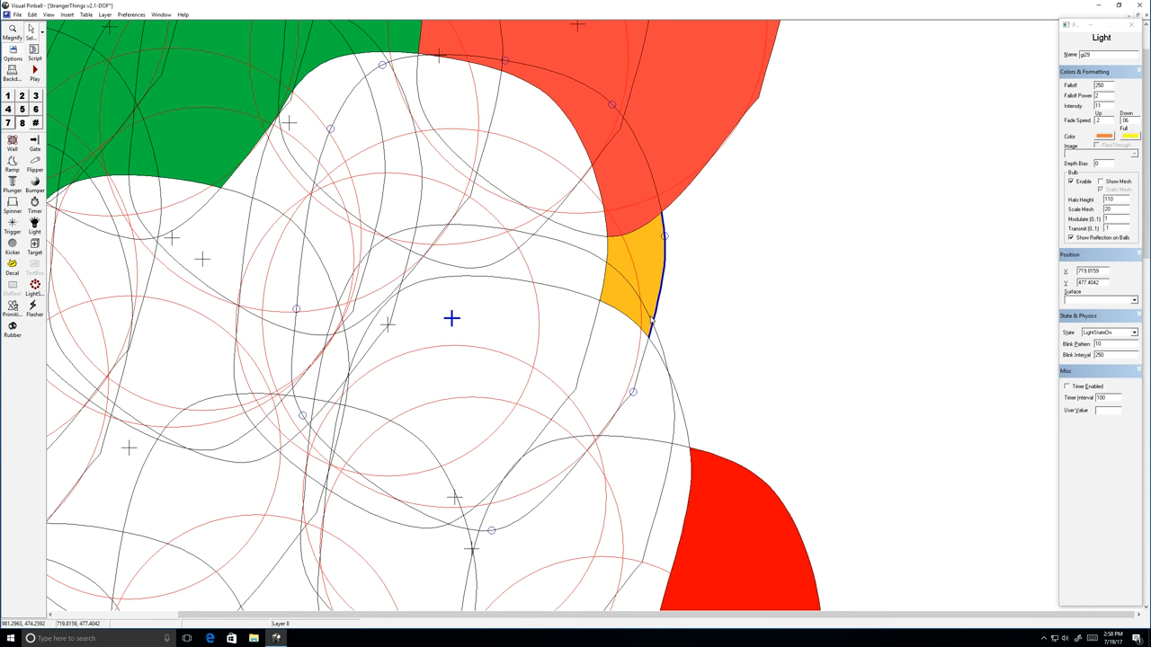
left_click(633, 353)
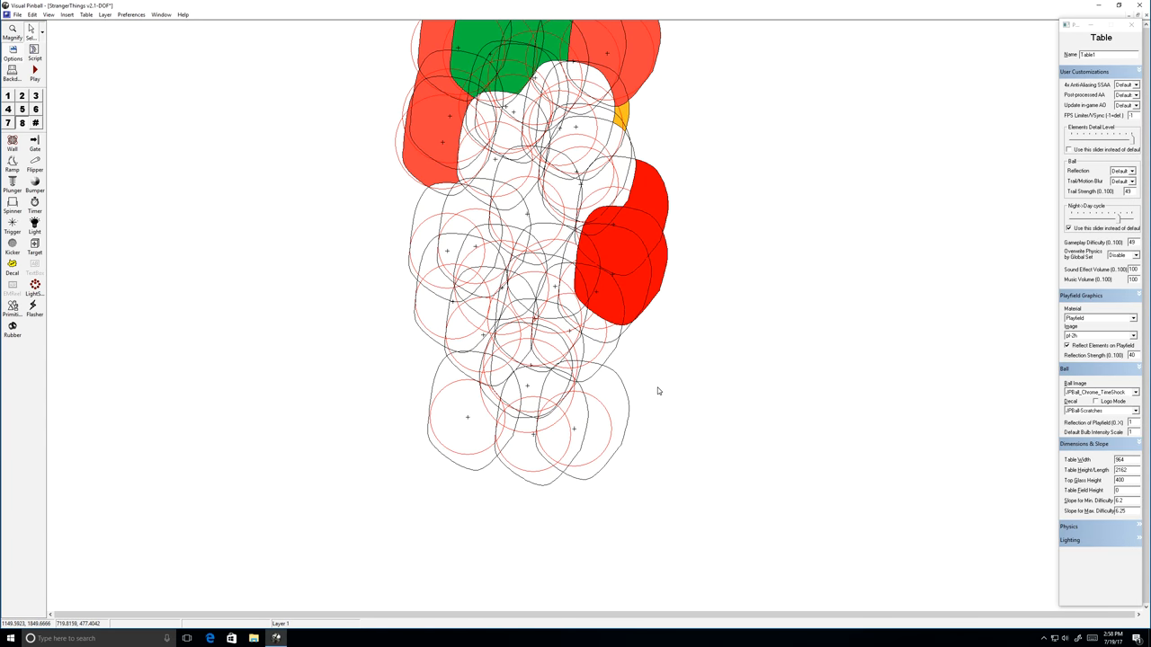
mouse_move(618, 45)
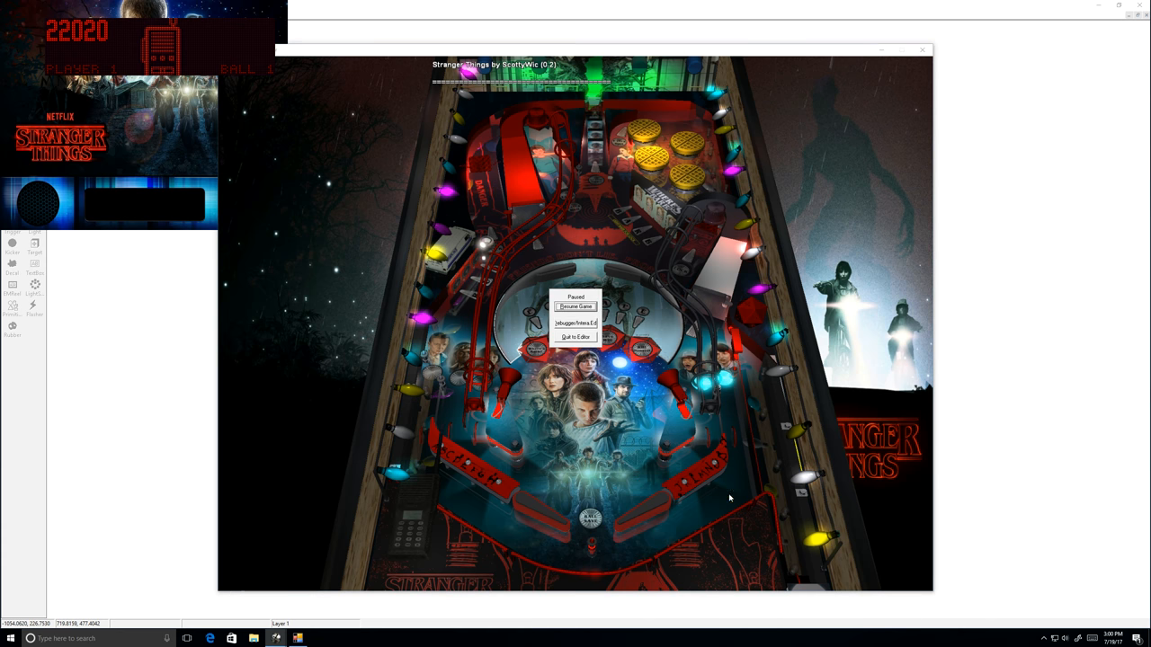
- Quit the test play back to the editor view of the light cluster
left_click(576, 337)
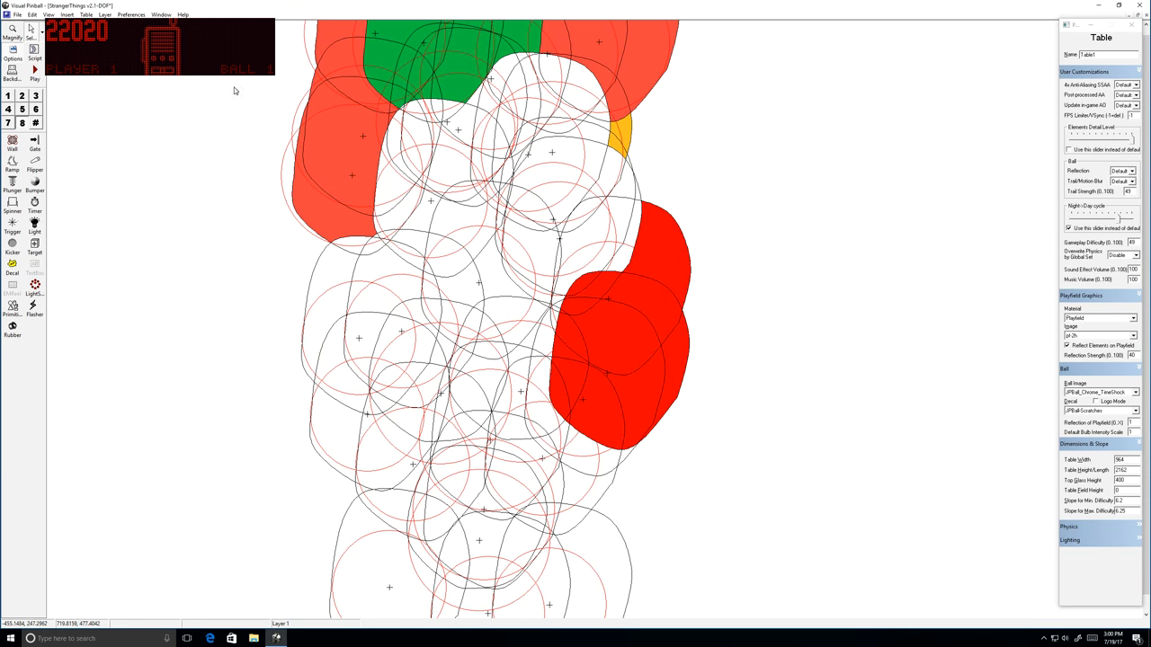
- Show every layer with Toggle All, then Toggle All again to empty the canvas
left_click(104, 14)
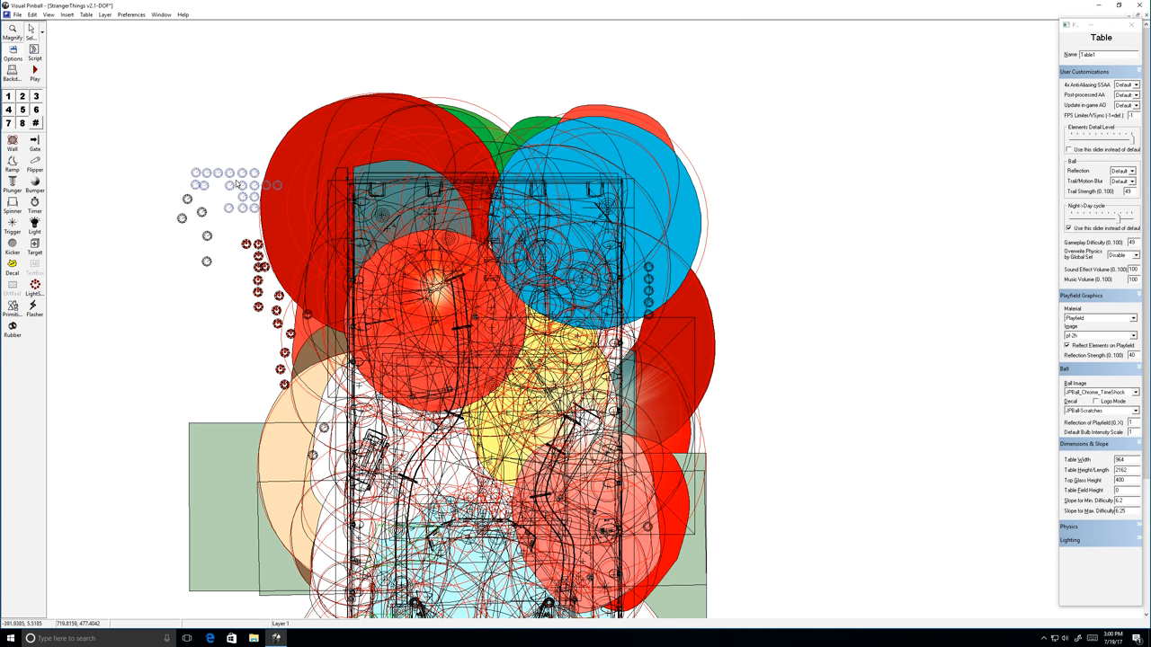
left_click(241, 185)
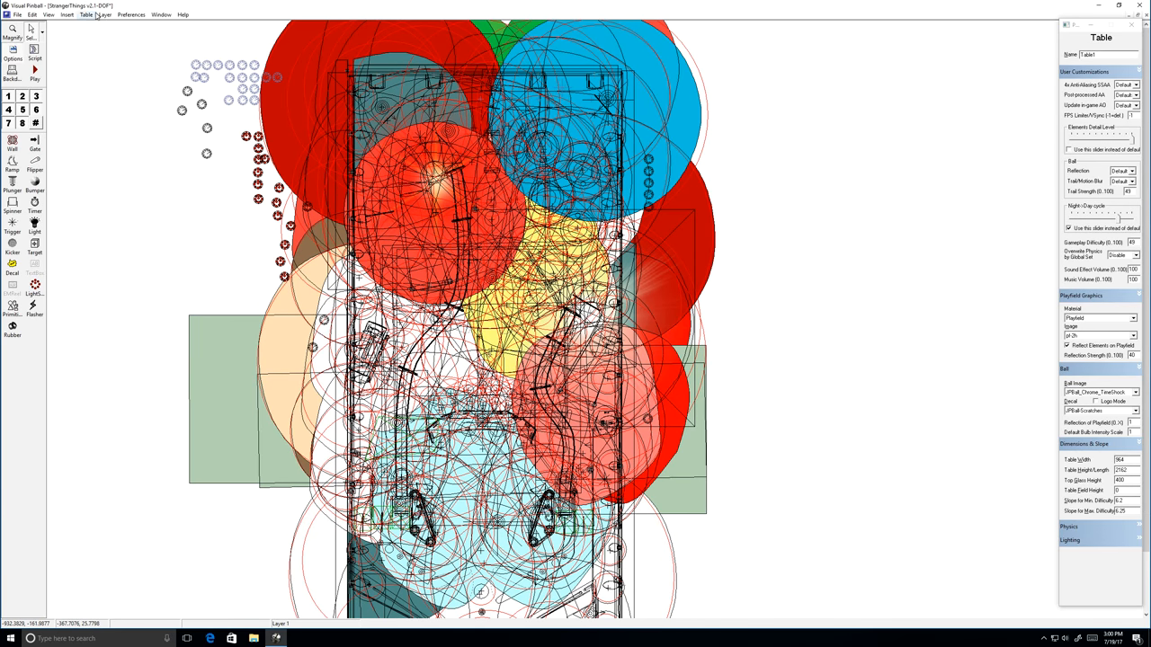
left_click(104, 15)
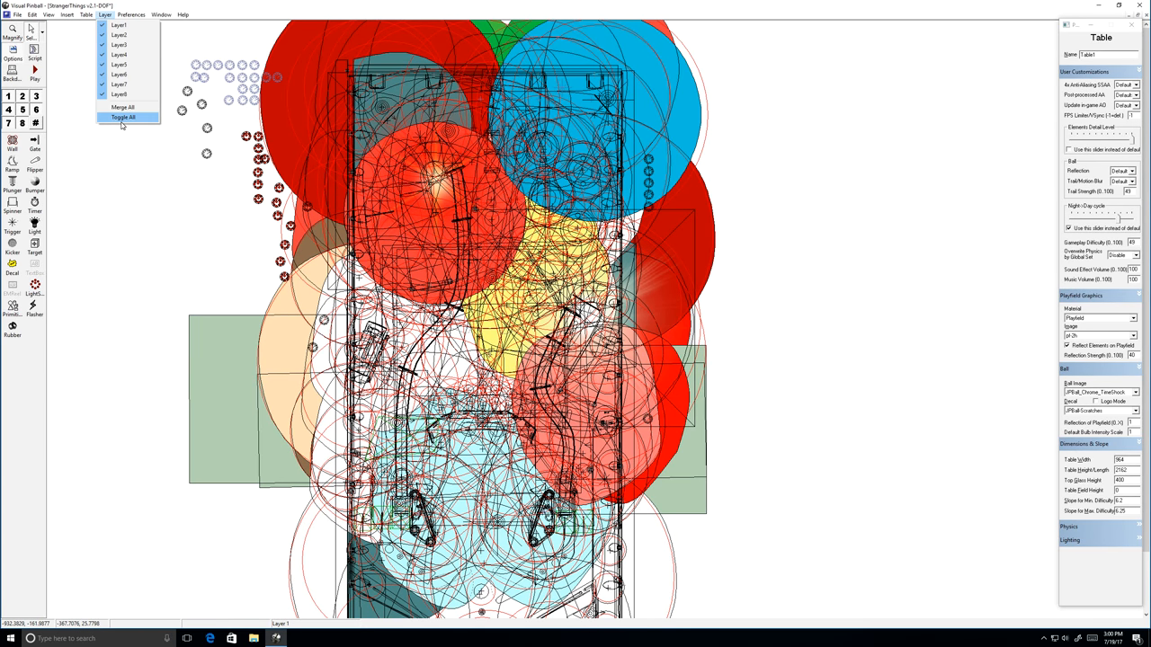
left_click(122, 117)
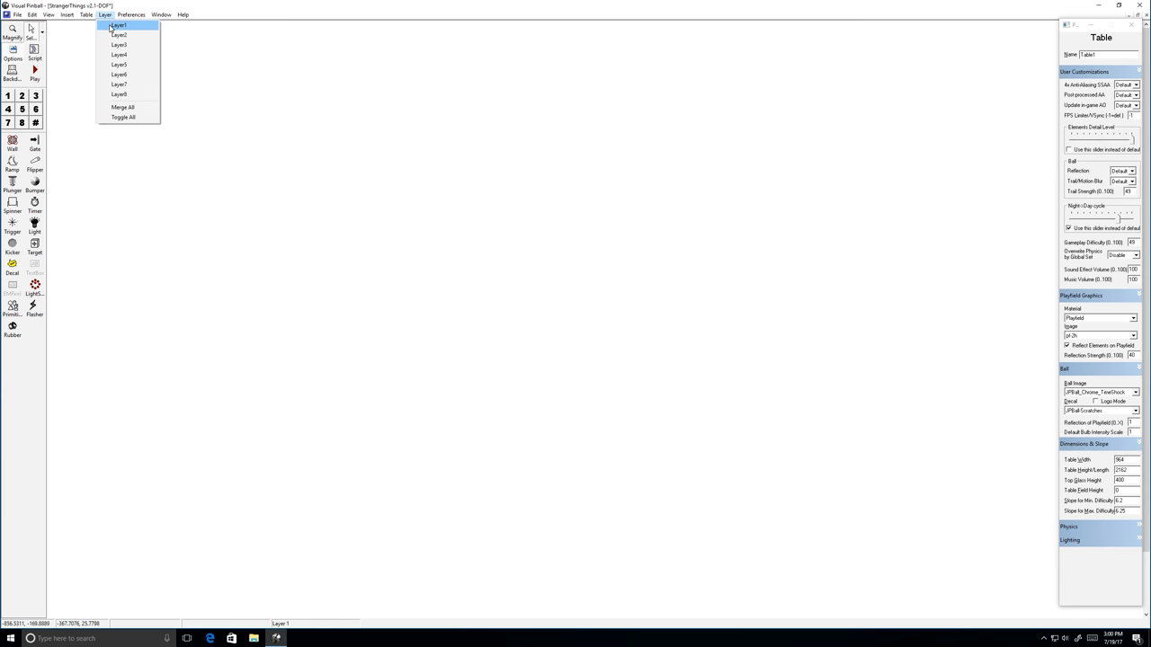
- Enable Layer 1 alone so the clean playfield layout is displayed by itself
left_click(118, 25)
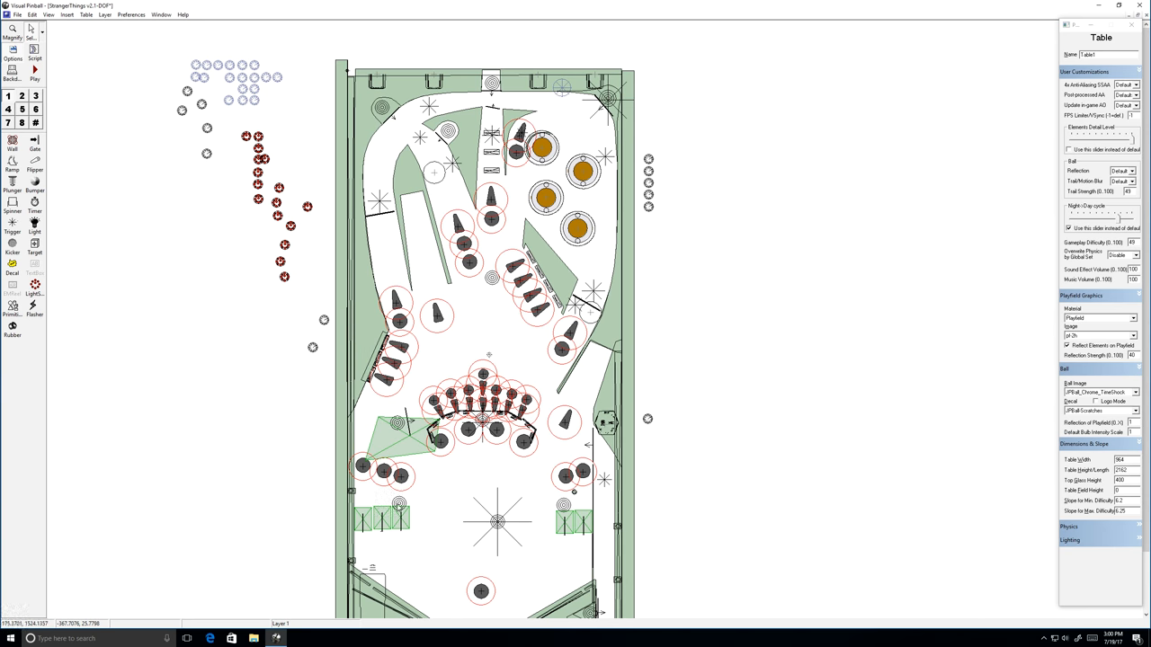
mouse_move(619, 395)
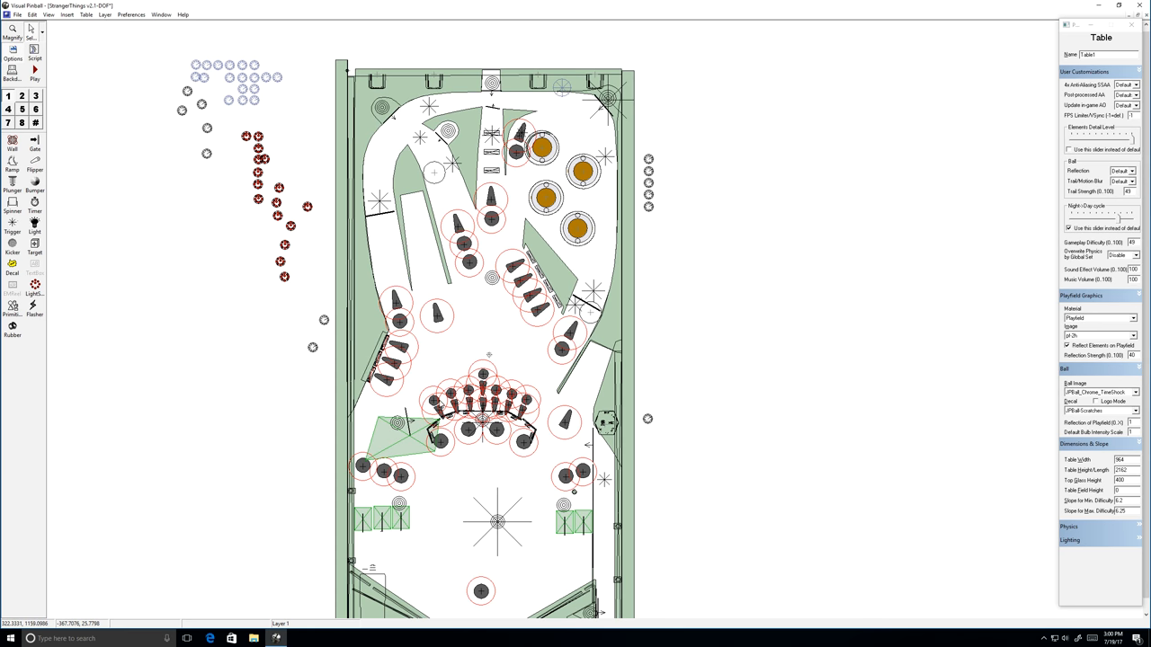
mouse_move(464, 302)
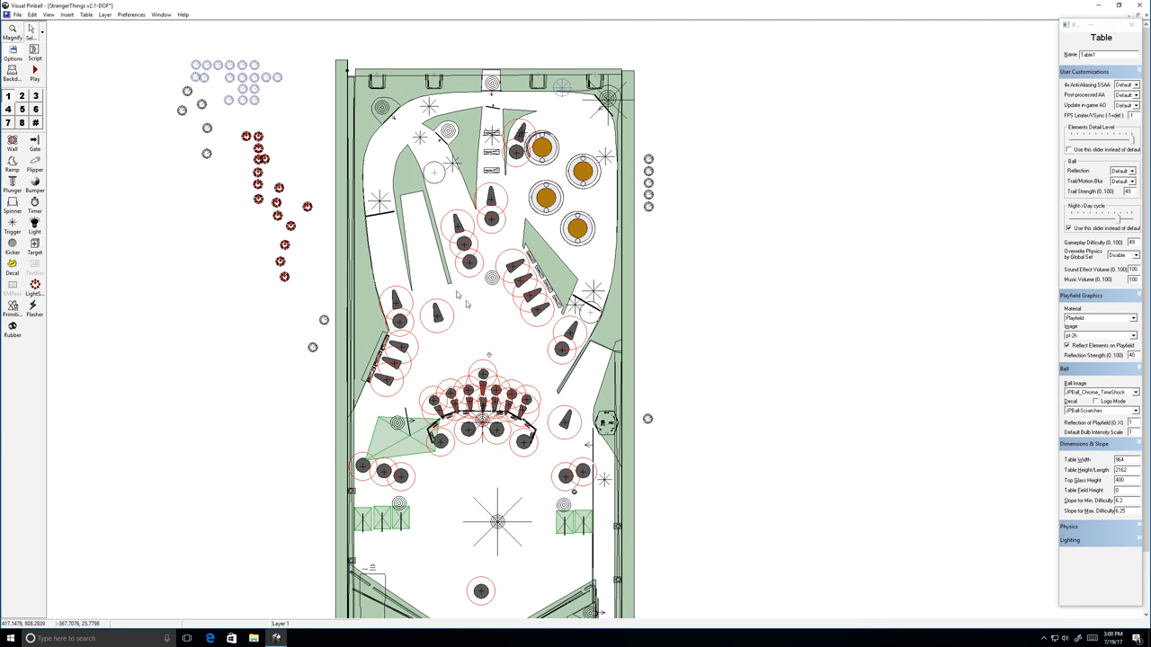
mouse_move(776, 169)
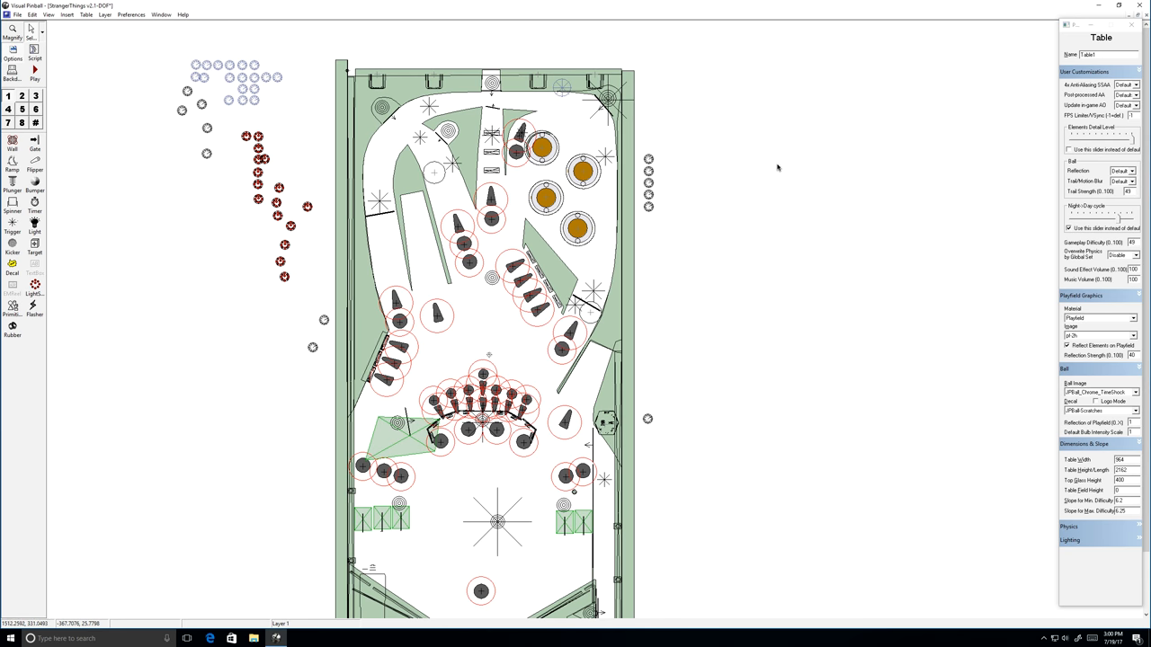